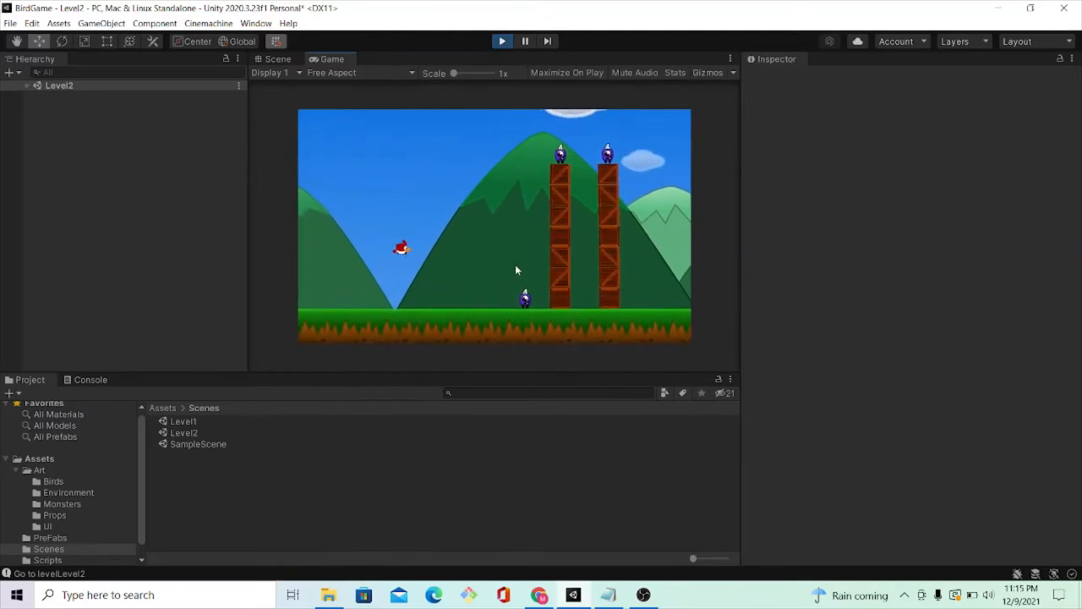
Stop Play mode of the bird game and return to editing the Level1 scene
left_click(502, 41)
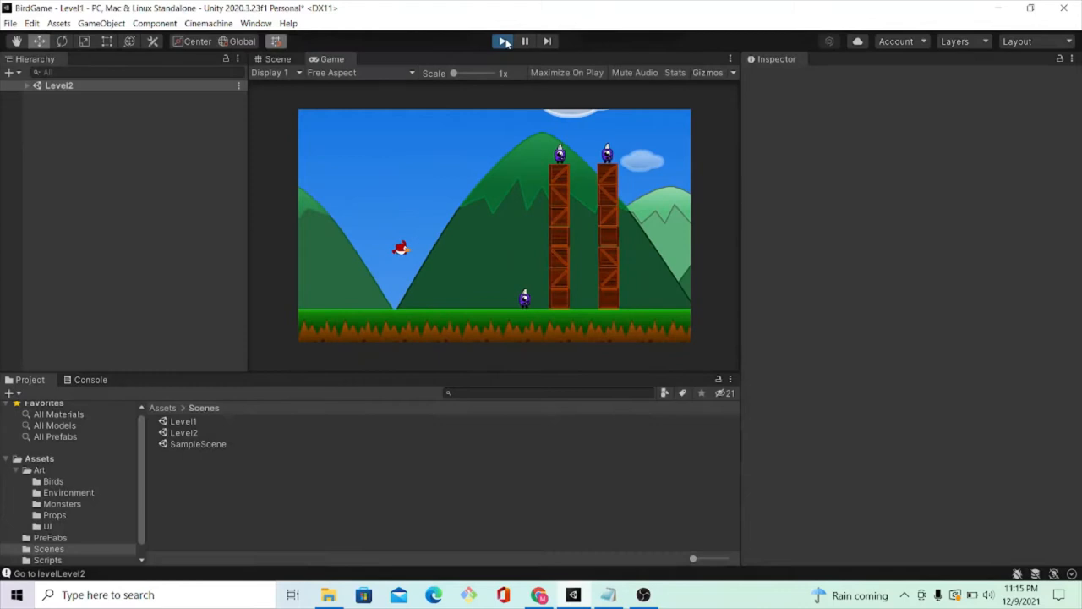
left_click(502, 41)
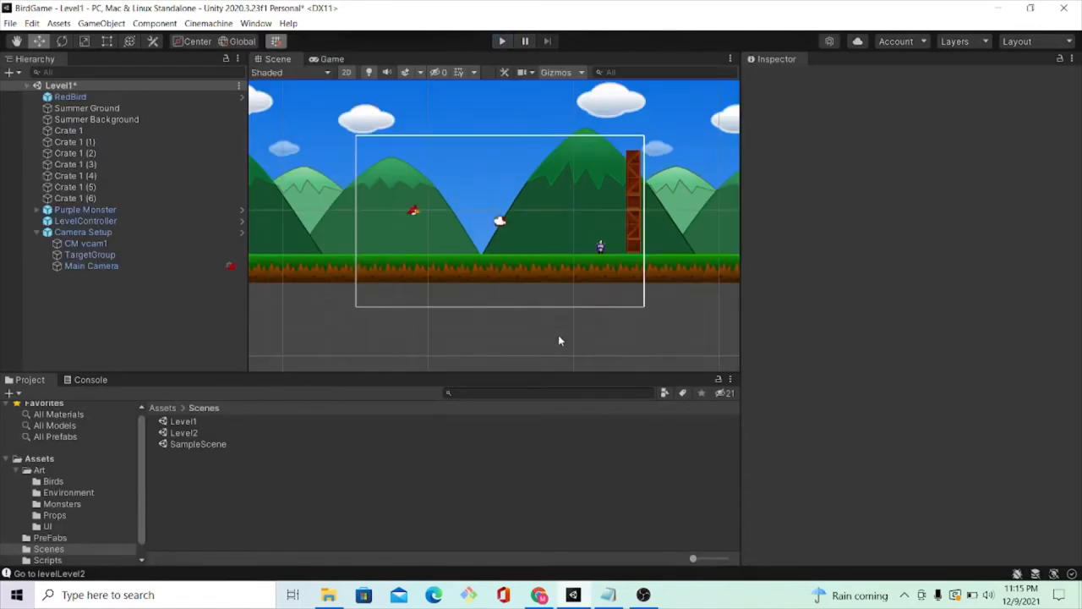
mouse_move(540, 594)
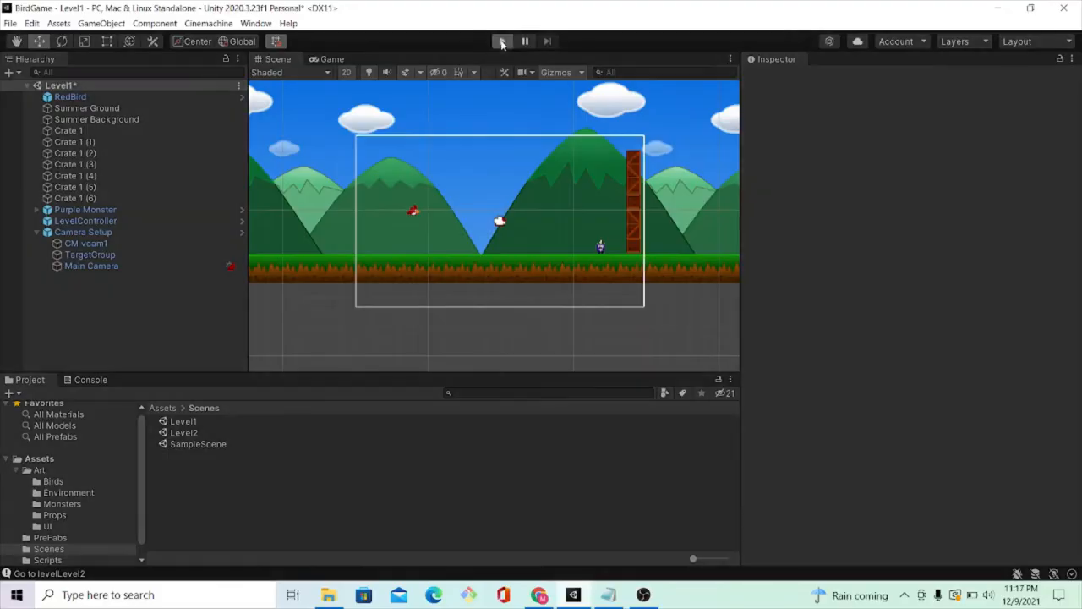
Enter Play mode and fling the red bird at the monster so the game advances from Level1 to Level2
left_click(501, 41)
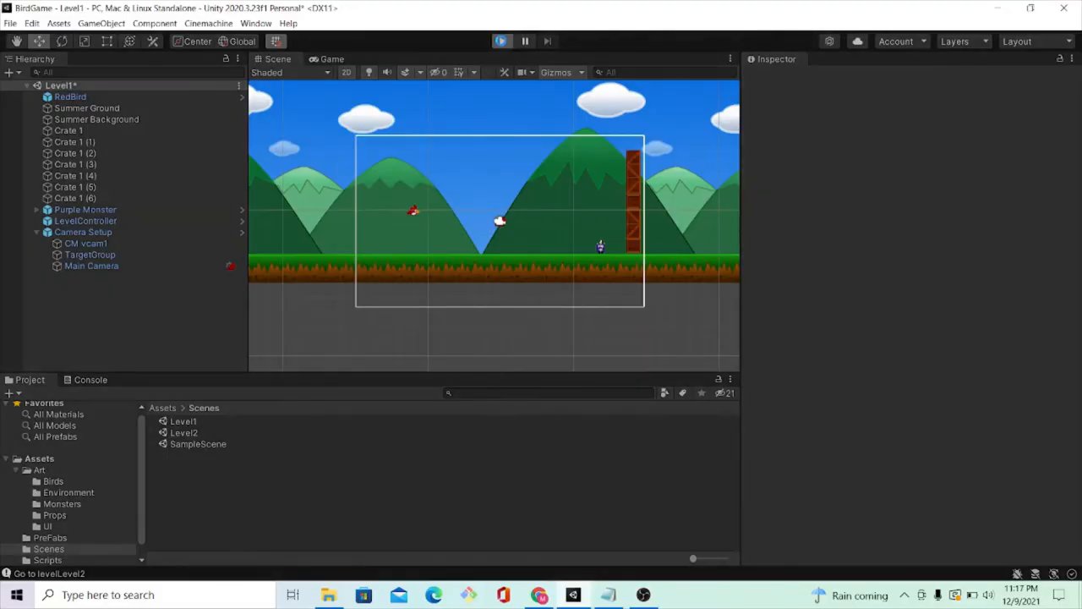
left_click(501, 41)
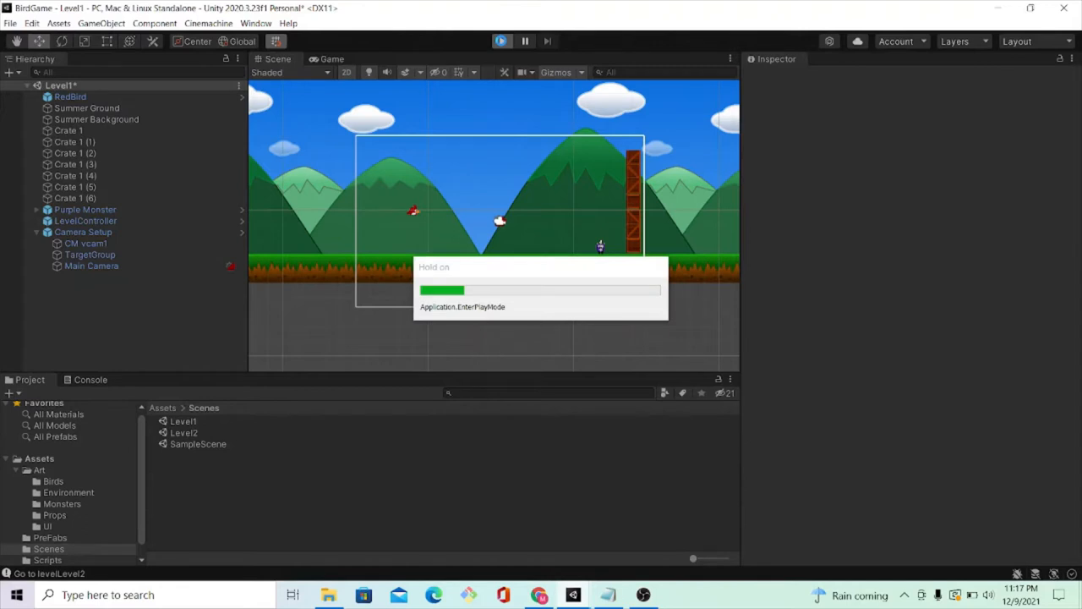
left_click(502, 40)
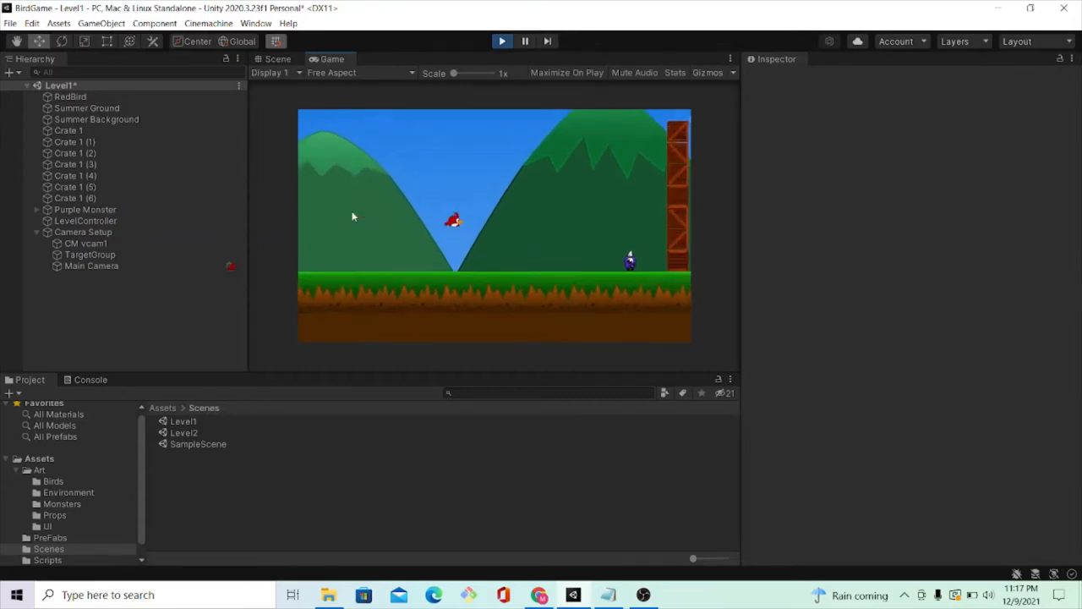
double_click(184, 432)
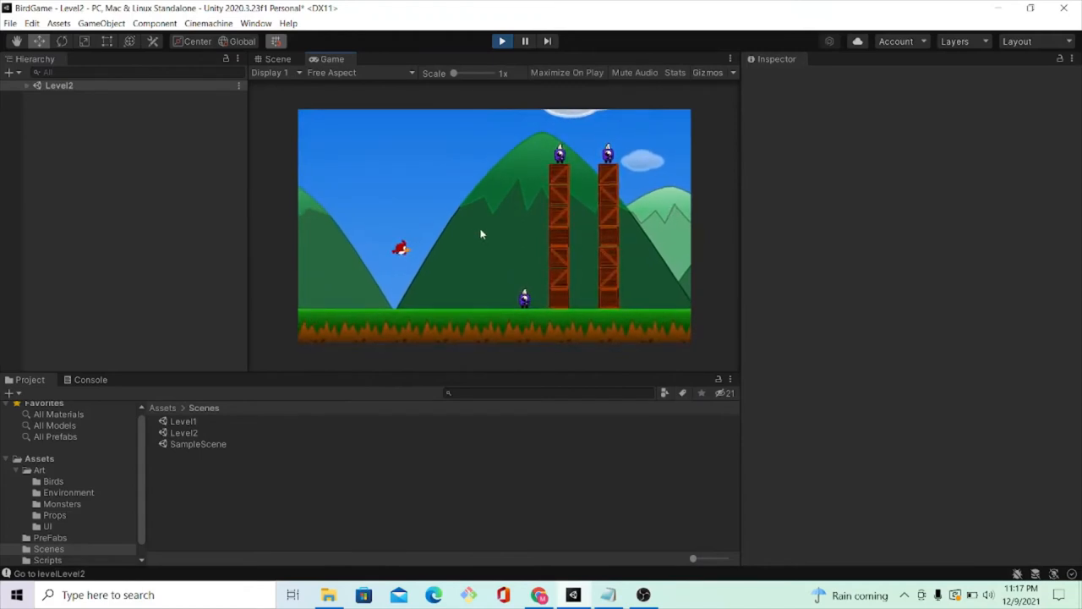
mouse_move(581, 252)
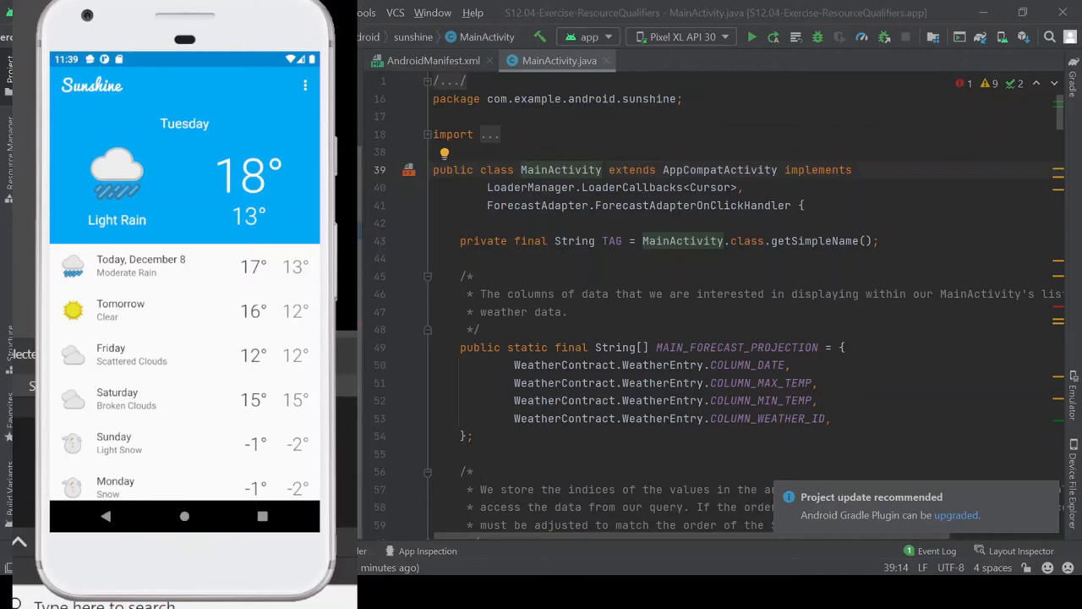
mouse_move(201, 232)
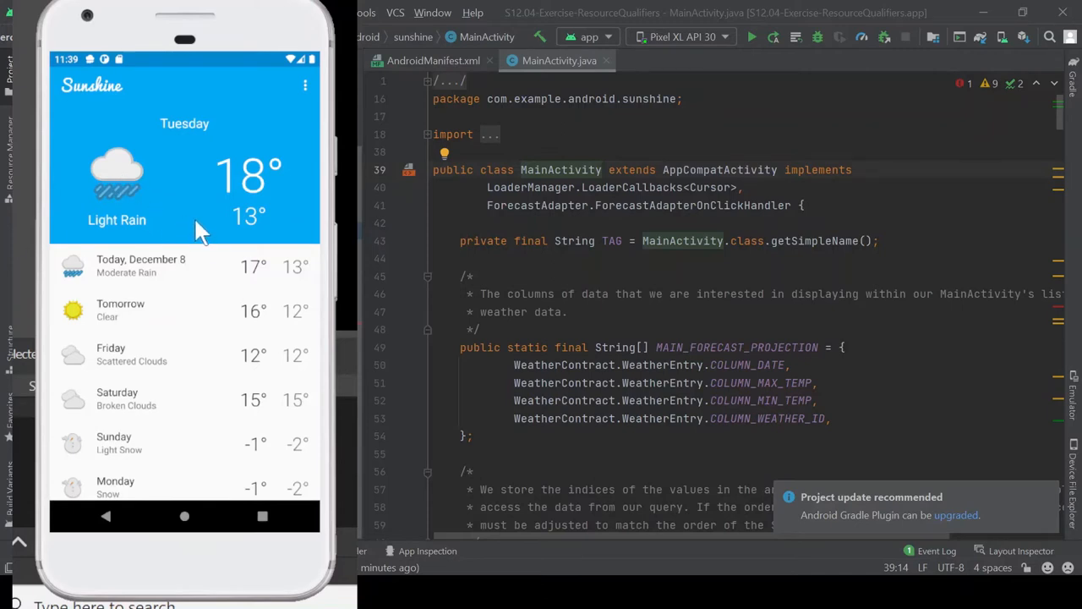
mouse_move(311, 193)
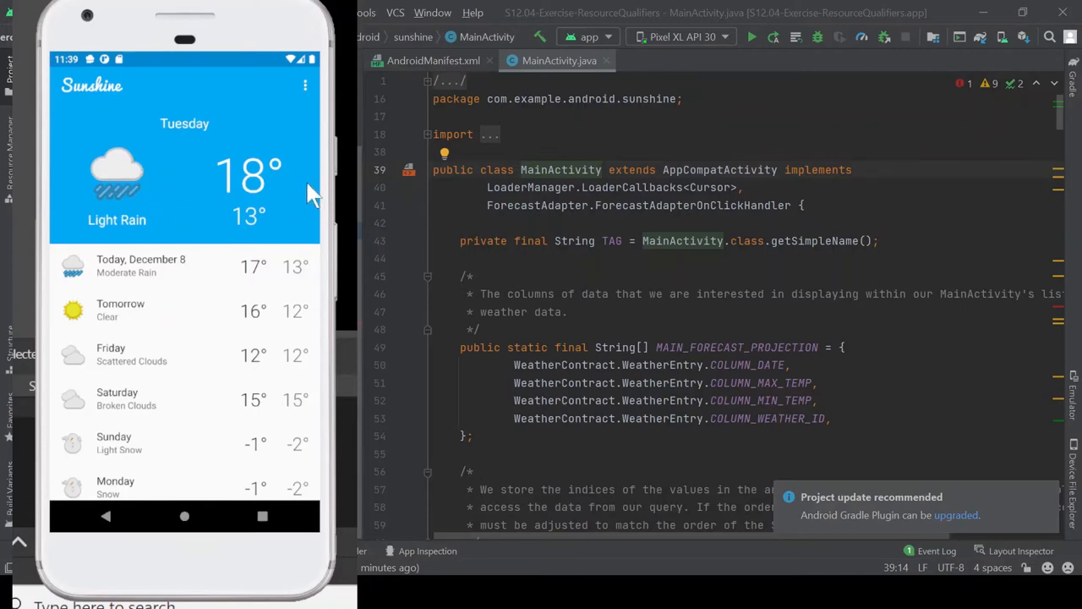
mouse_move(253, 207)
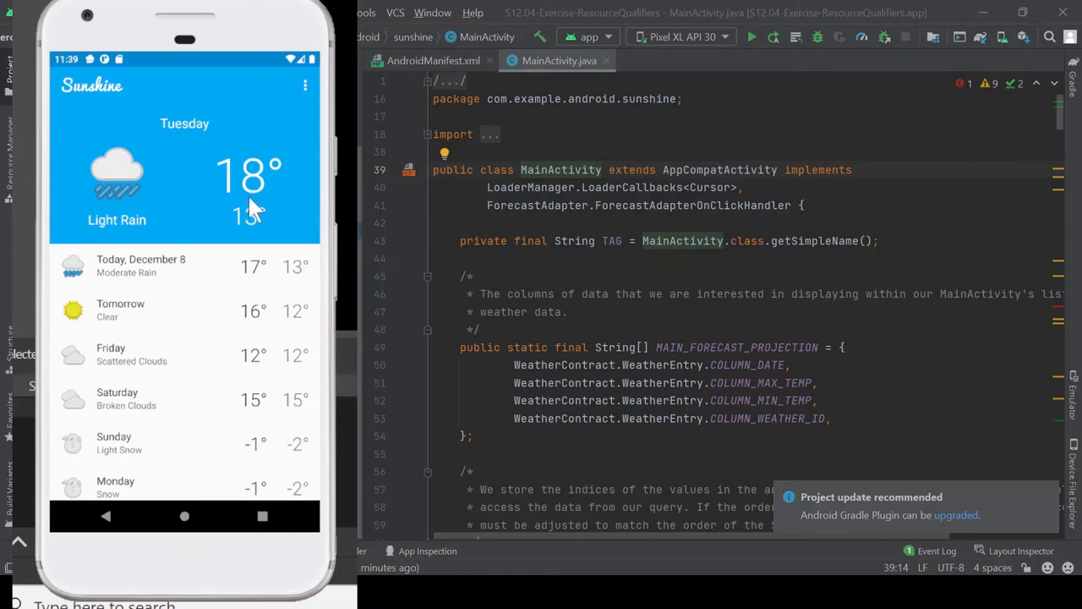
mouse_move(248, 228)
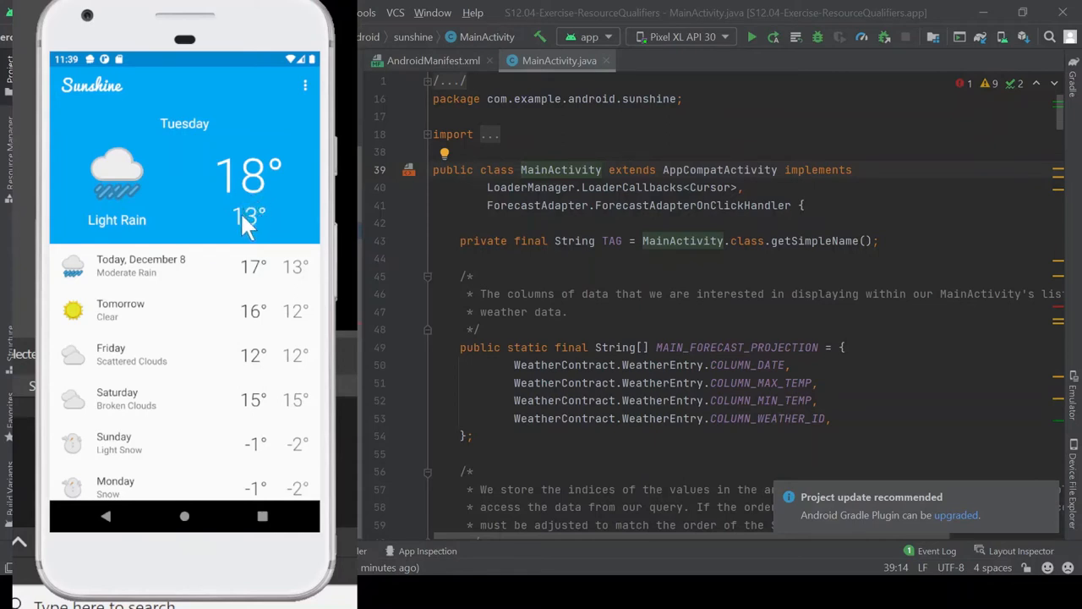
mouse_move(241, 194)
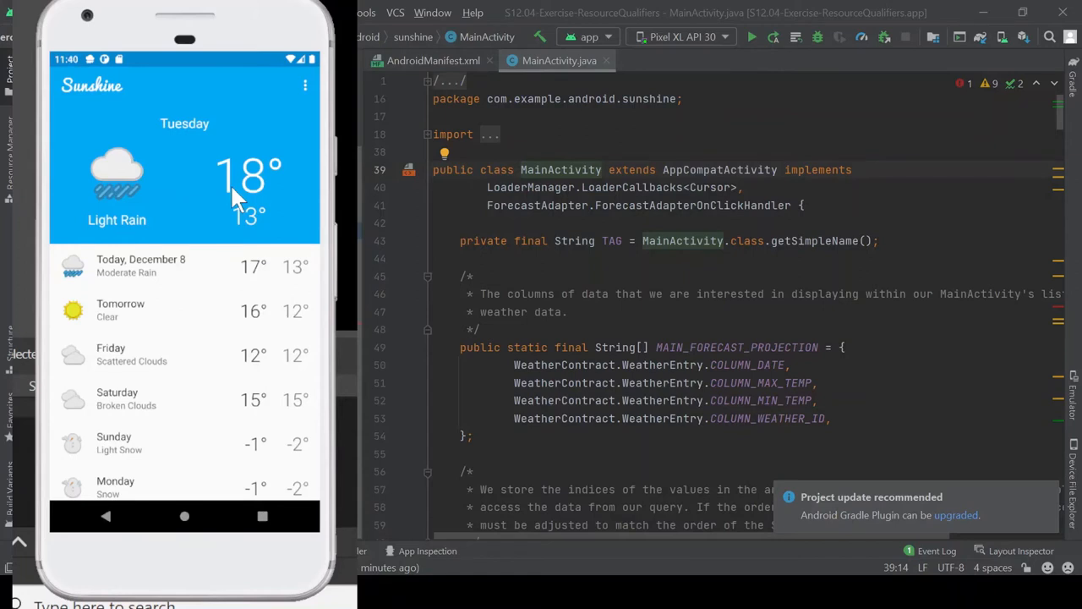
mouse_move(244, 261)
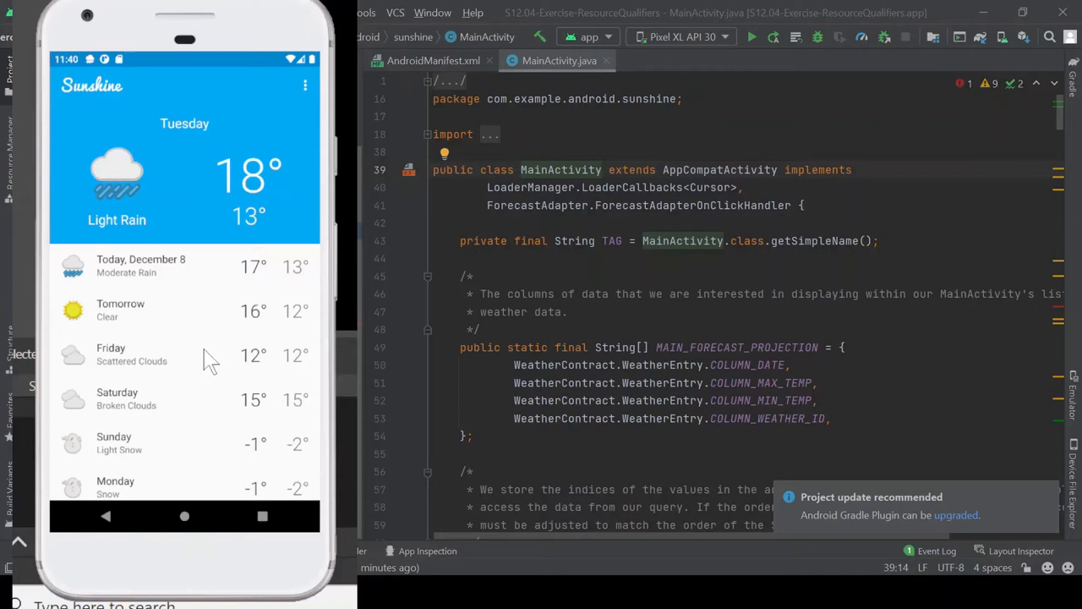
scroll("down", 3)
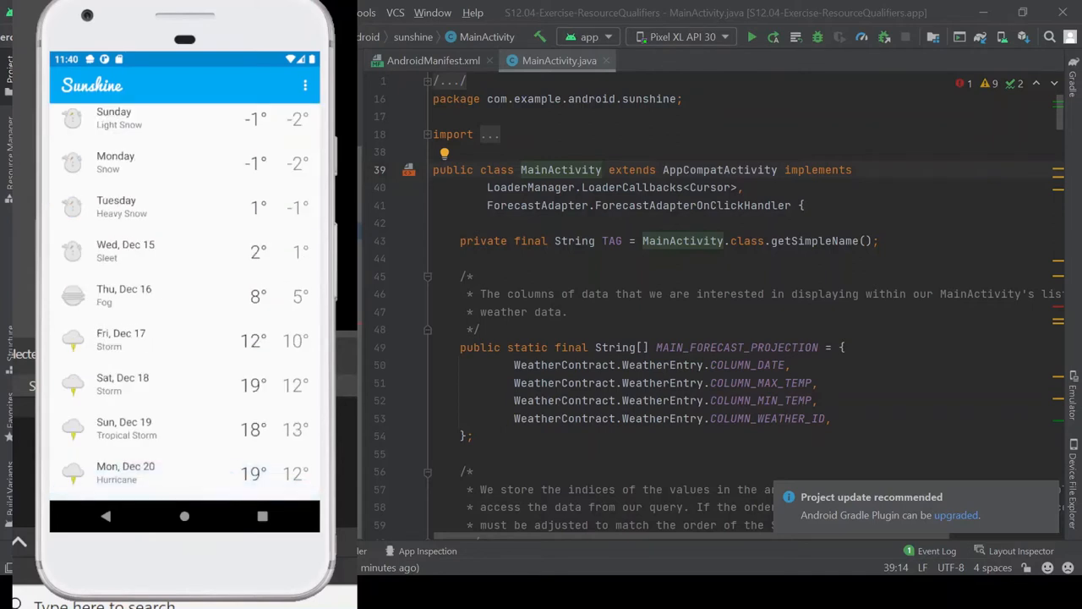
mouse_move(220, 359)
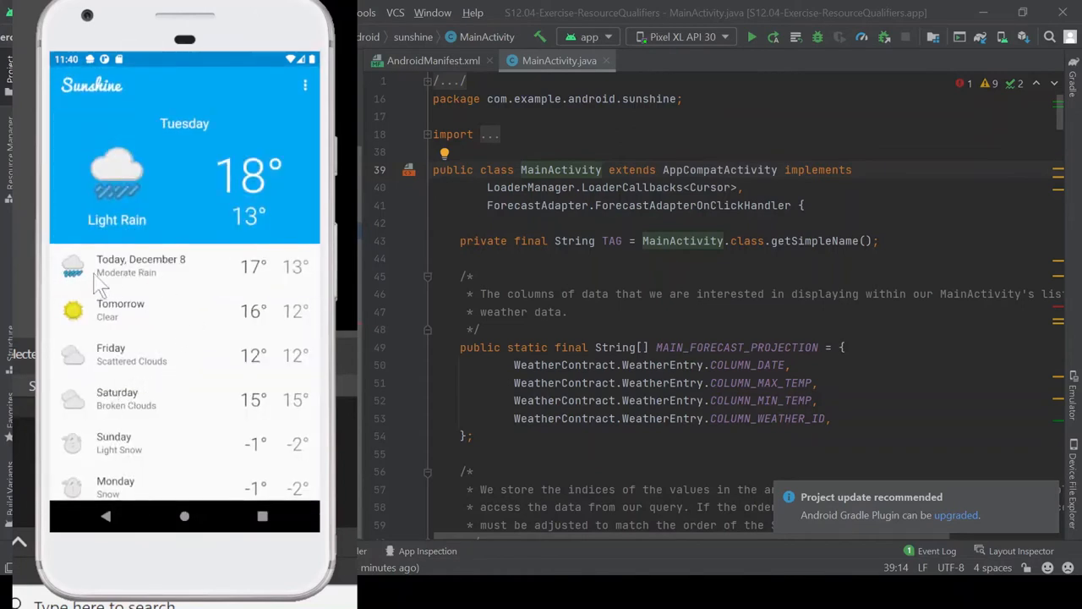
mouse_move(151, 538)
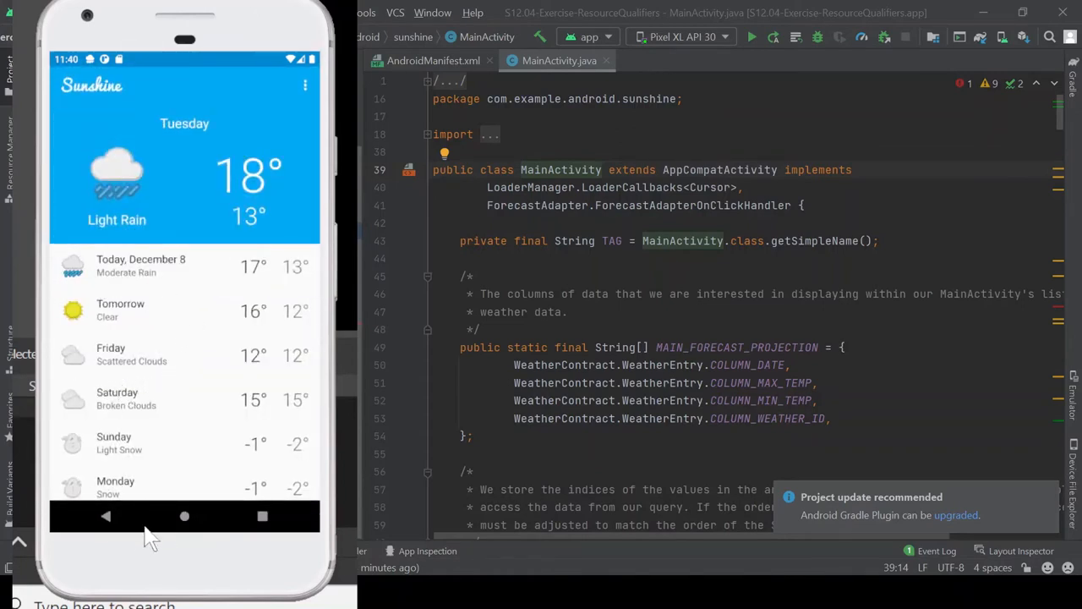
mouse_move(178, 507)
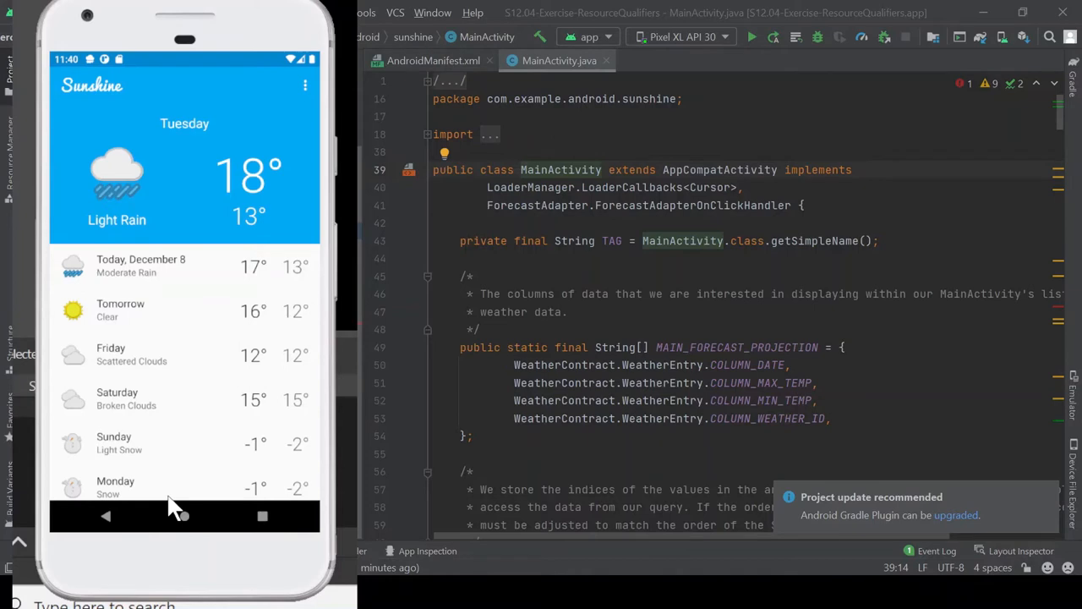
mouse_move(283, 89)
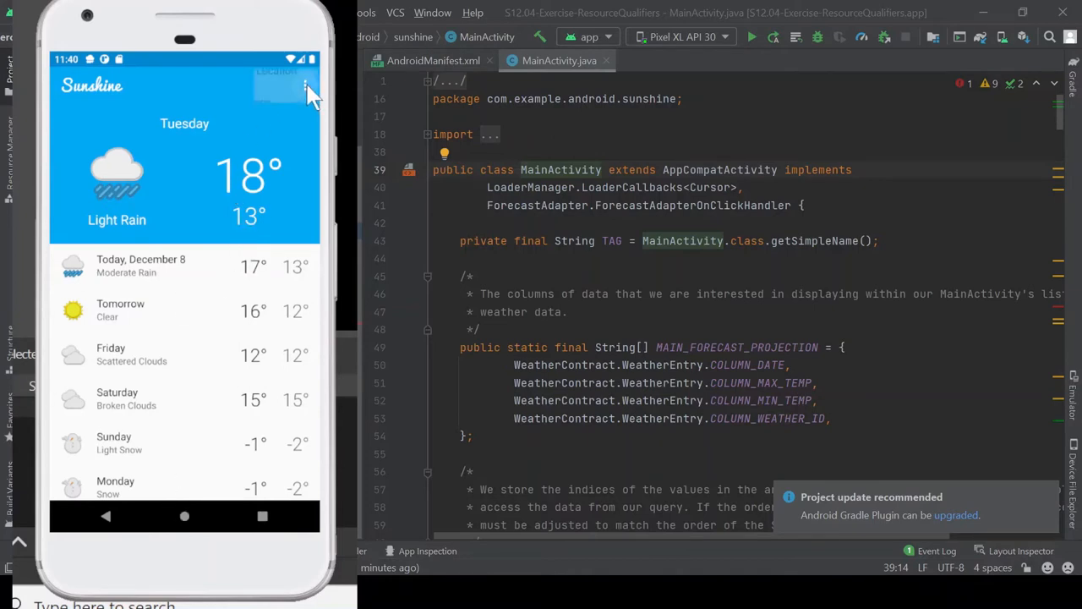
Open Sunshine's Settings showing Mountain View location, metric units and notifications enabled
left_click(307, 87)
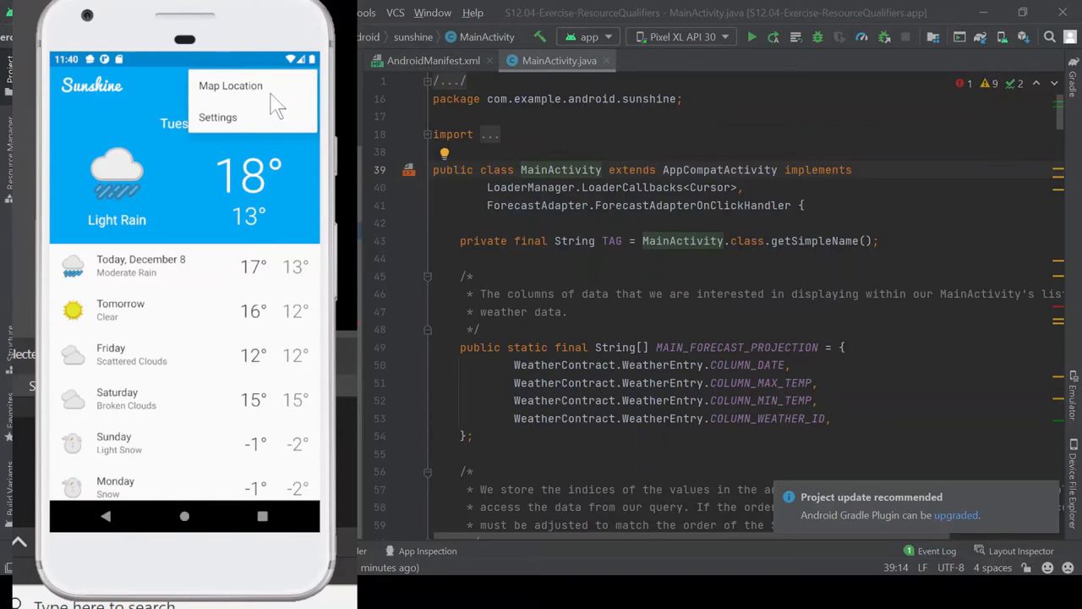
mouse_move(288, 97)
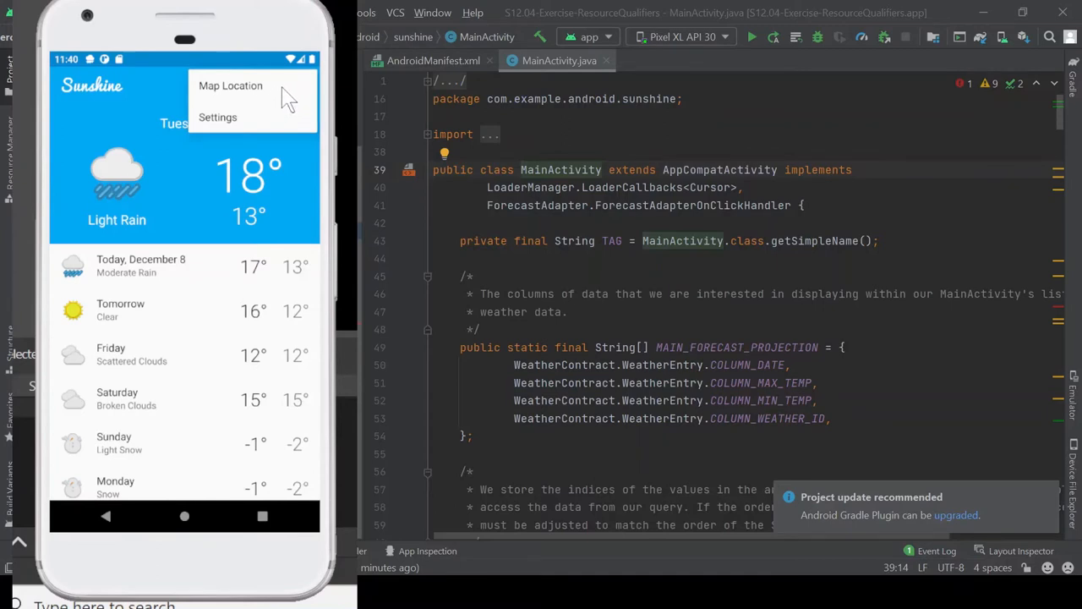
left_click(231, 86)
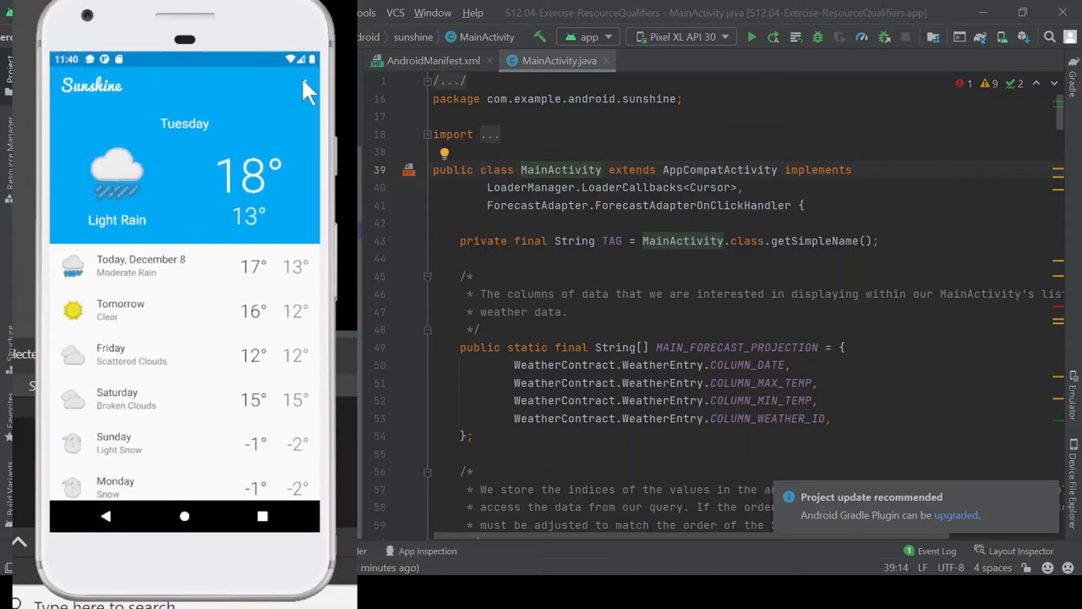
left_click(306, 85)
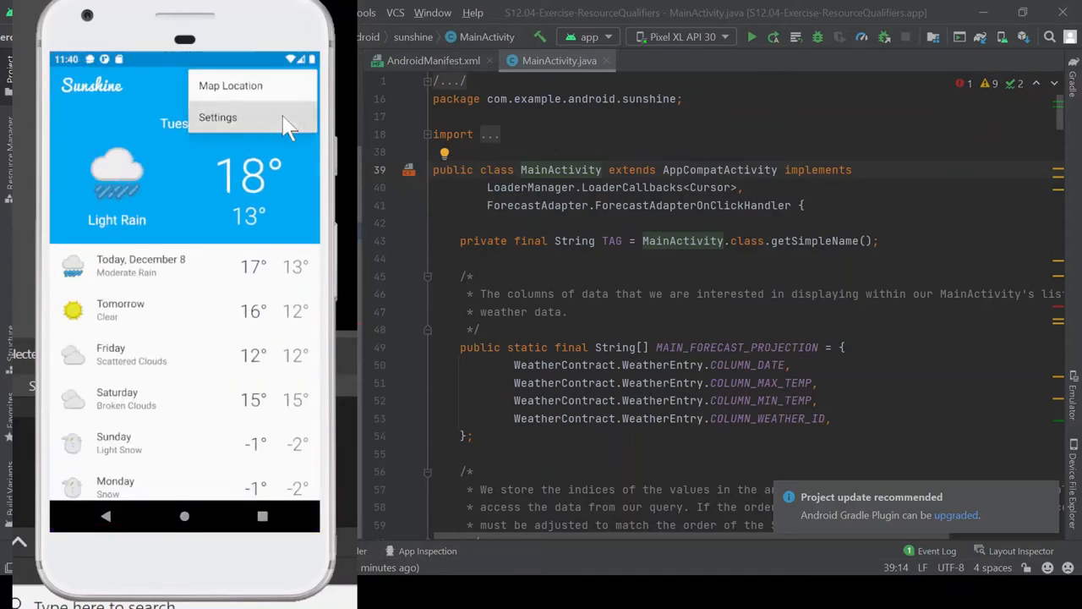
left_click(217, 117)
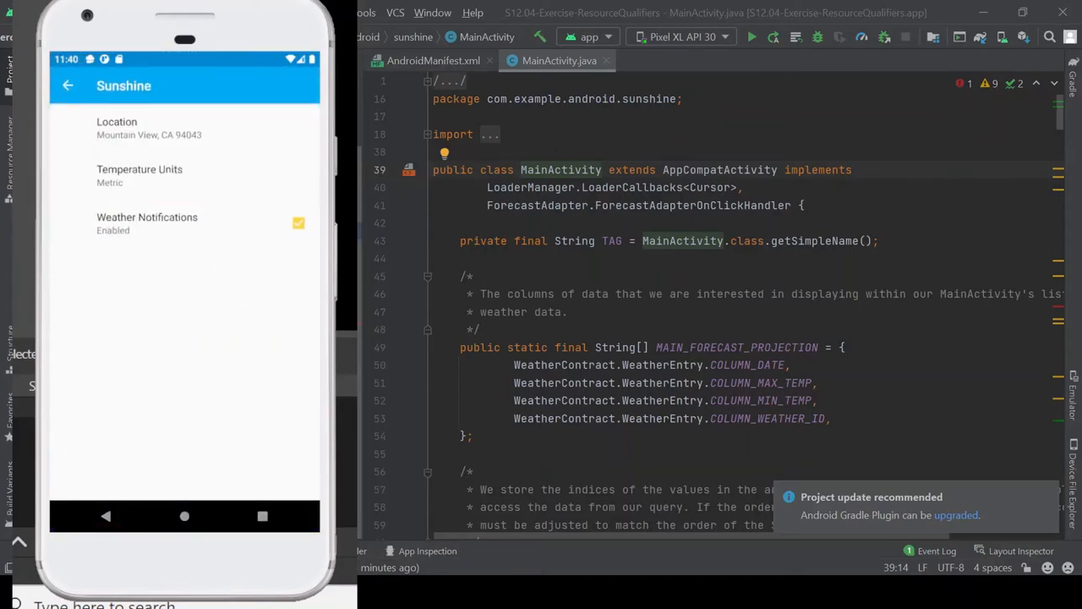
mouse_move(60, 232)
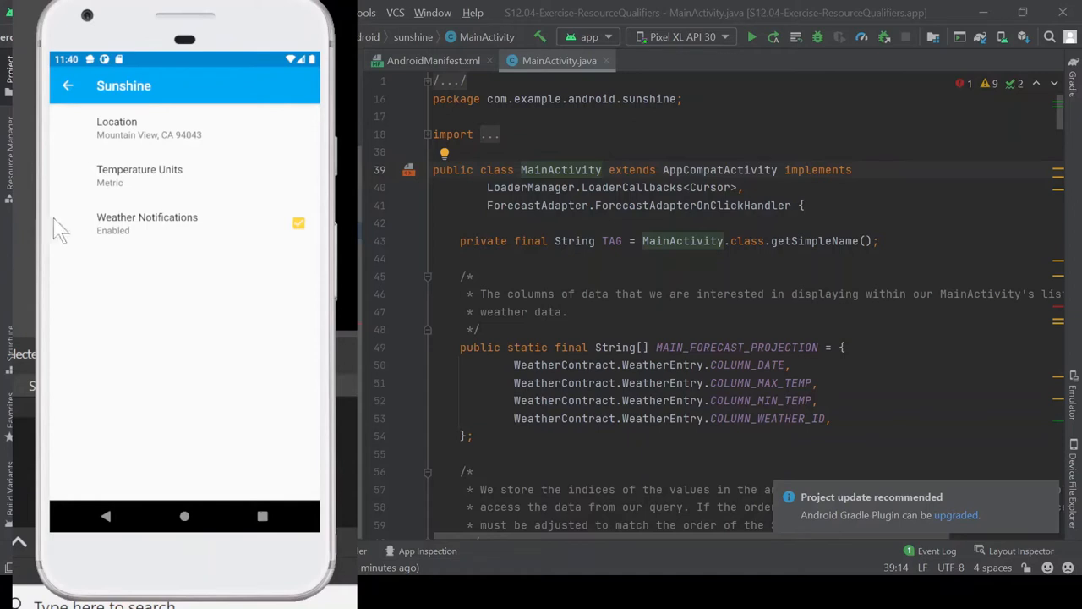
left_click(149, 128)
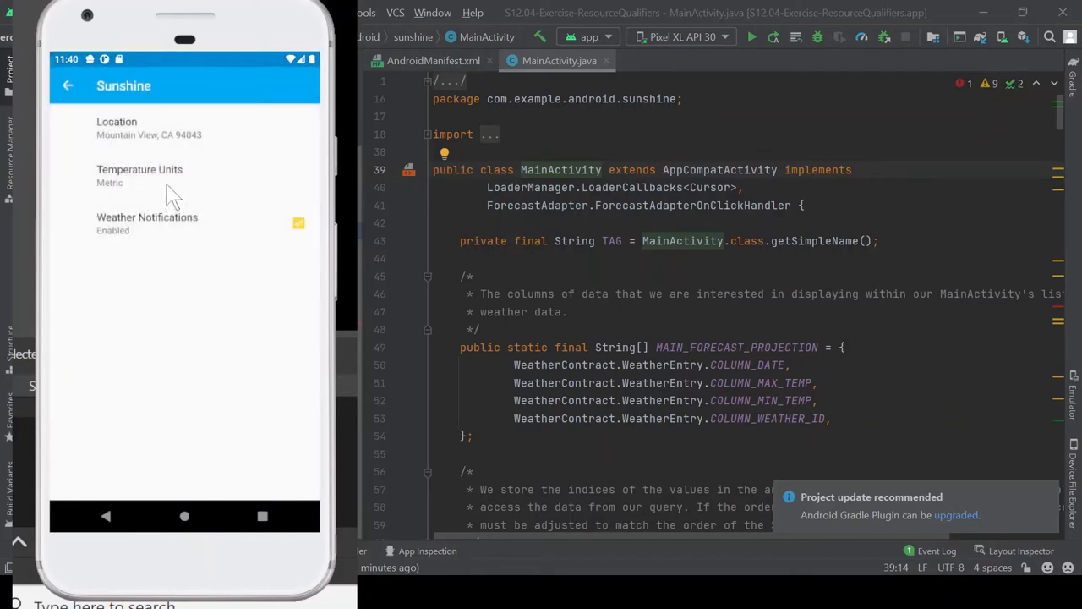
left_click(139, 174)
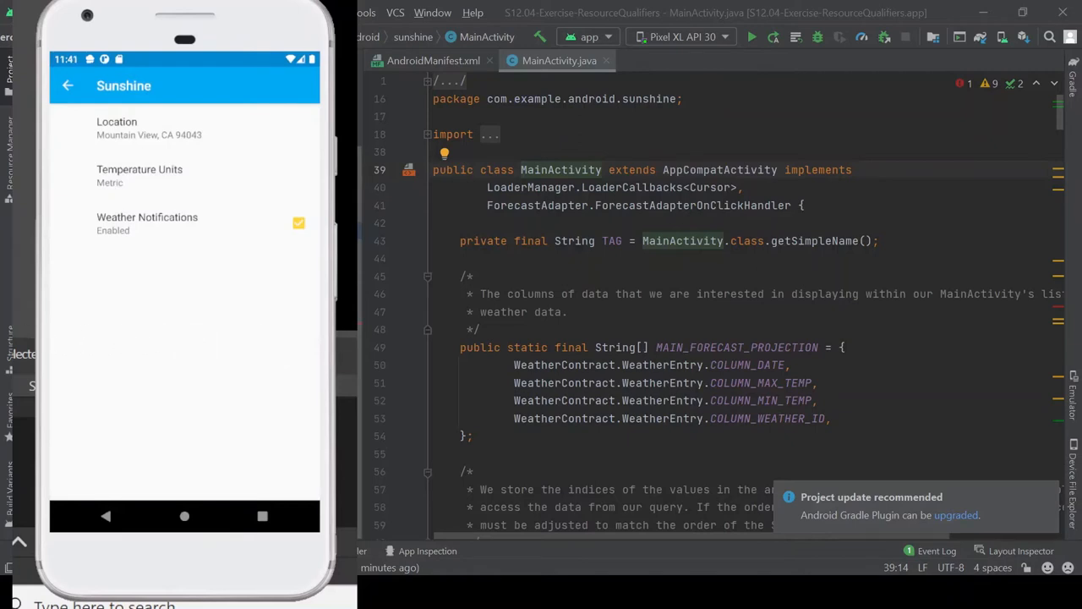
mouse_move(67, 156)
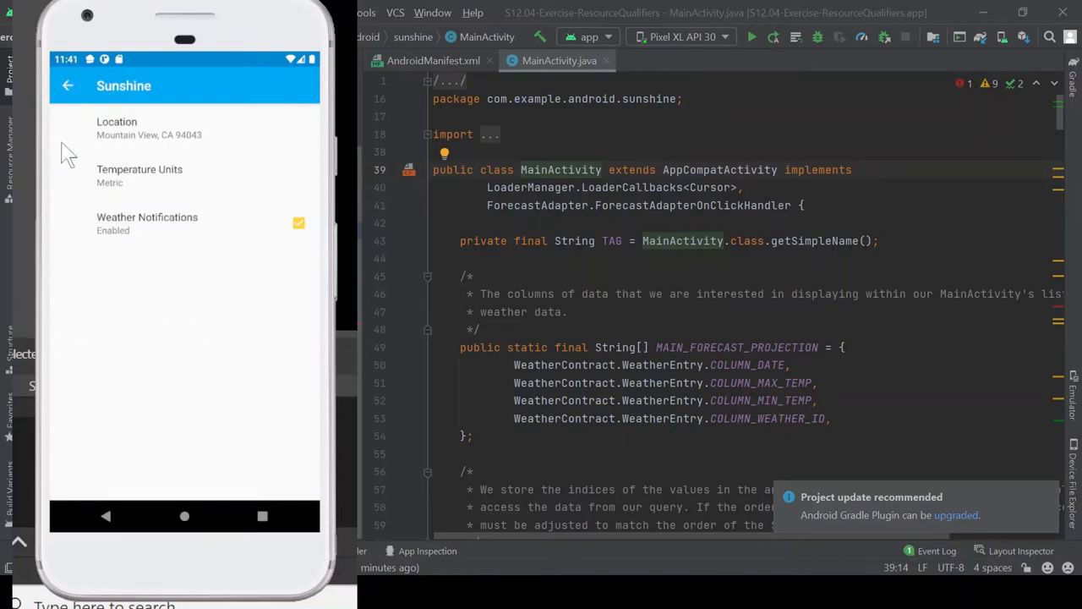
Return to the weekly forecast list and open the Thursday, December 16 fog details
left_click(67, 85)
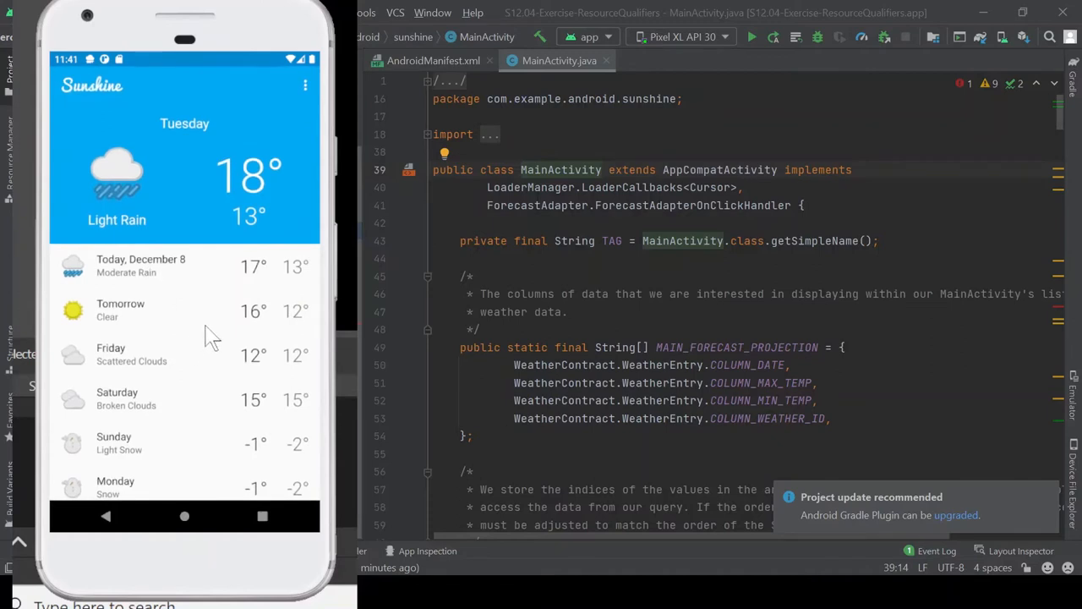
scroll("down", 3)
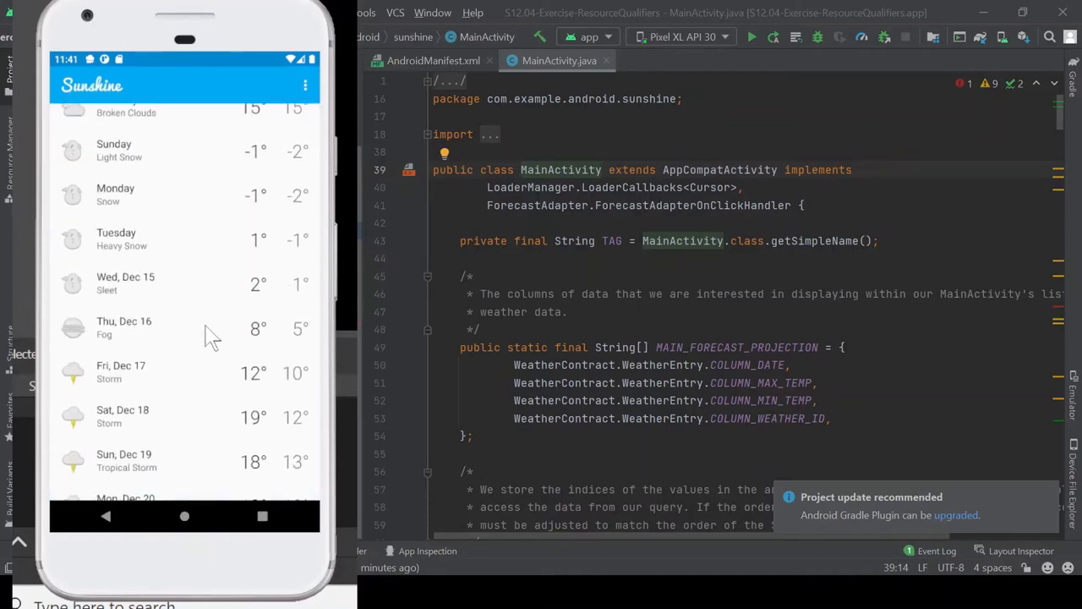
mouse_move(161, 330)
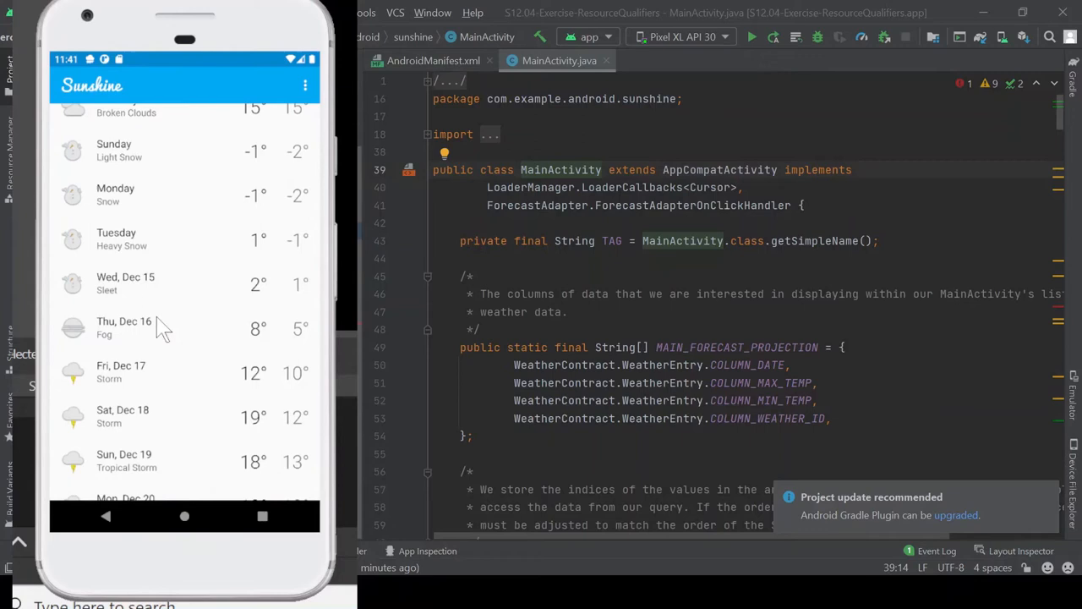
left_click(127, 327)
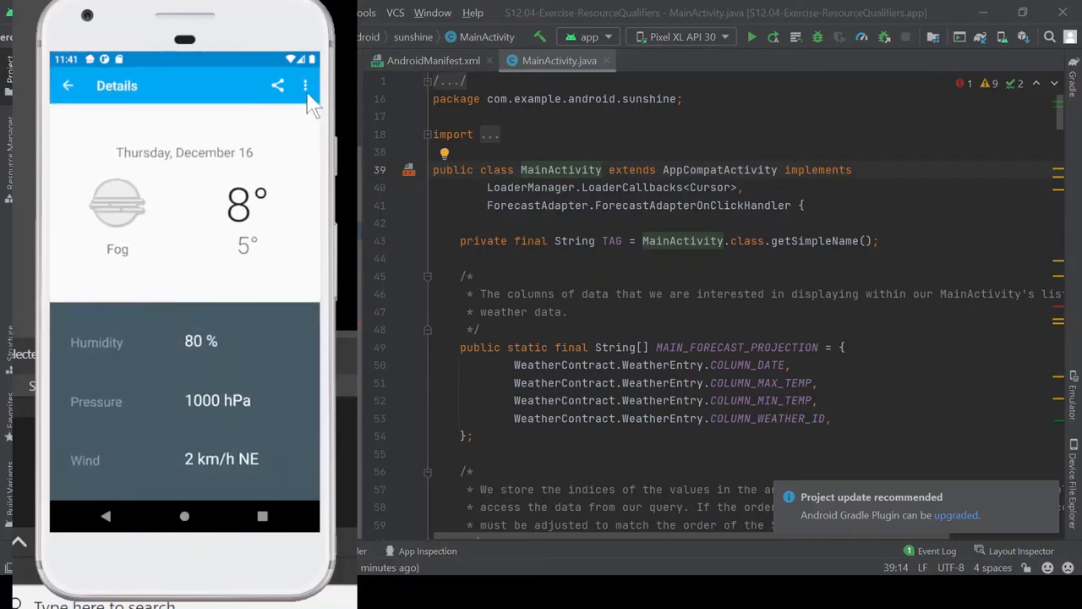
mouse_move(309, 100)
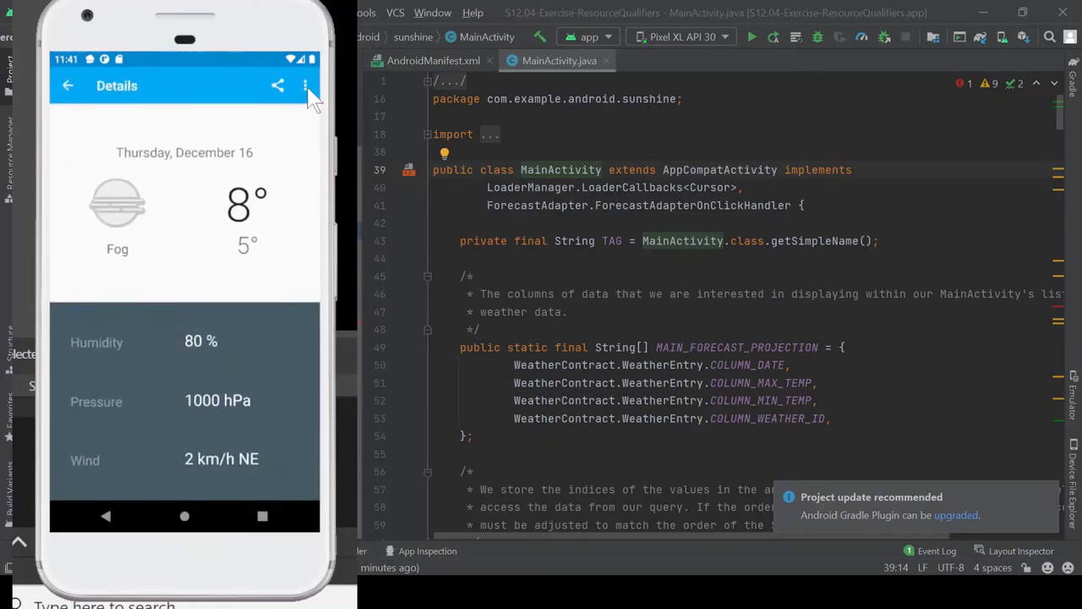
mouse_move(292, 93)
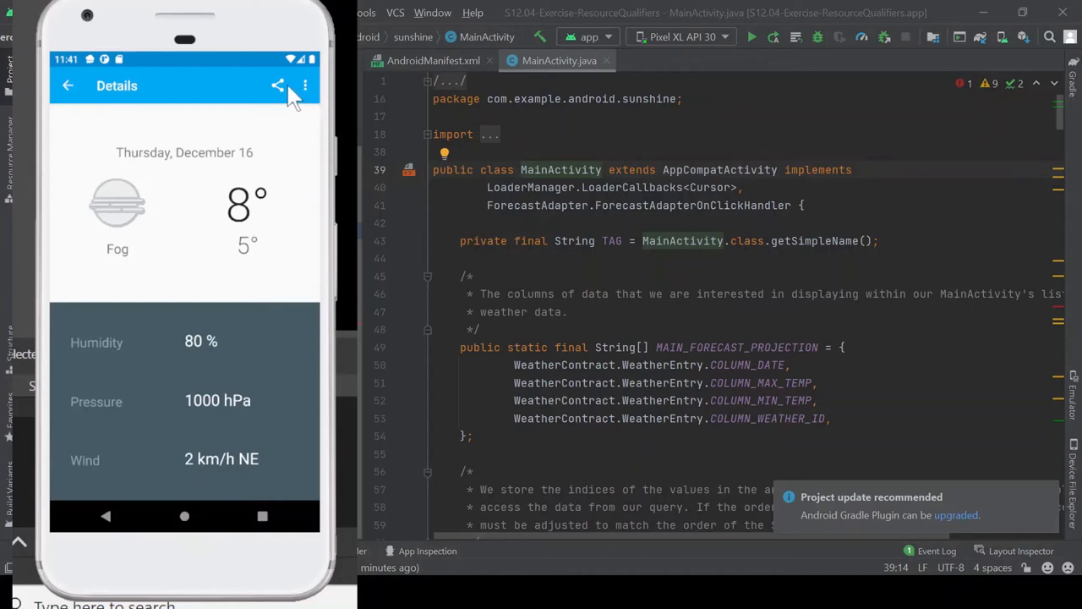
mouse_move(274, 89)
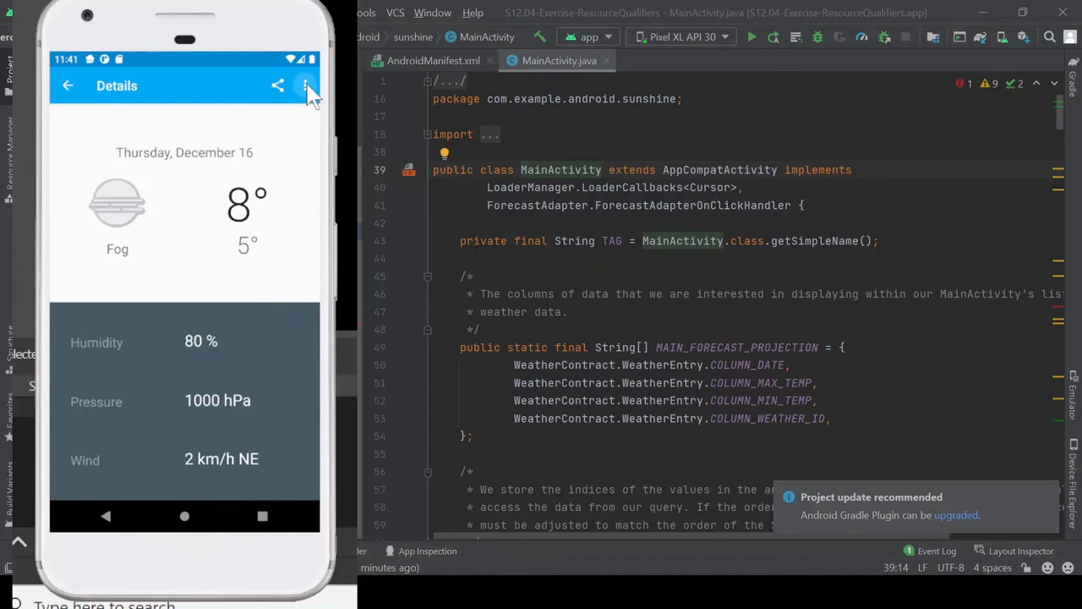
Visit Settings from the details overflow menu, then go back to the Thursday details
left_click(307, 85)
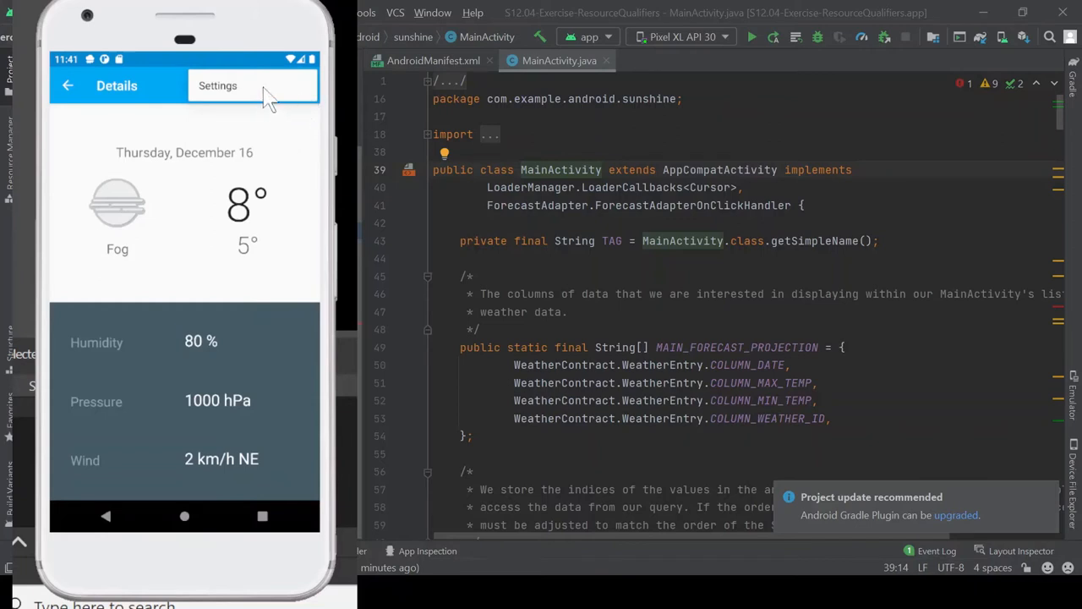
left_click(217, 85)
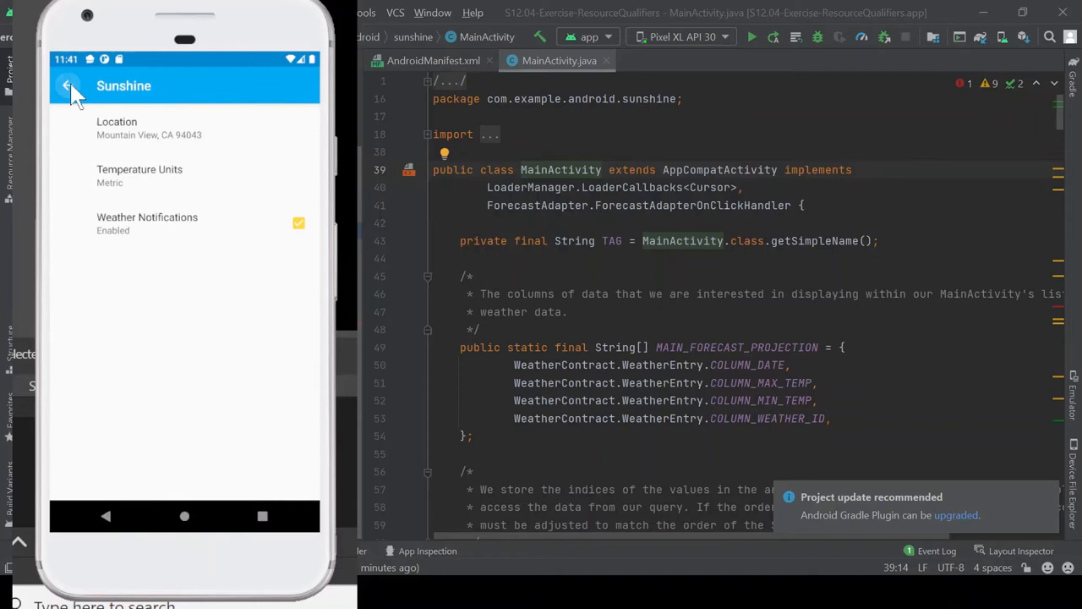
left_click(68, 86)
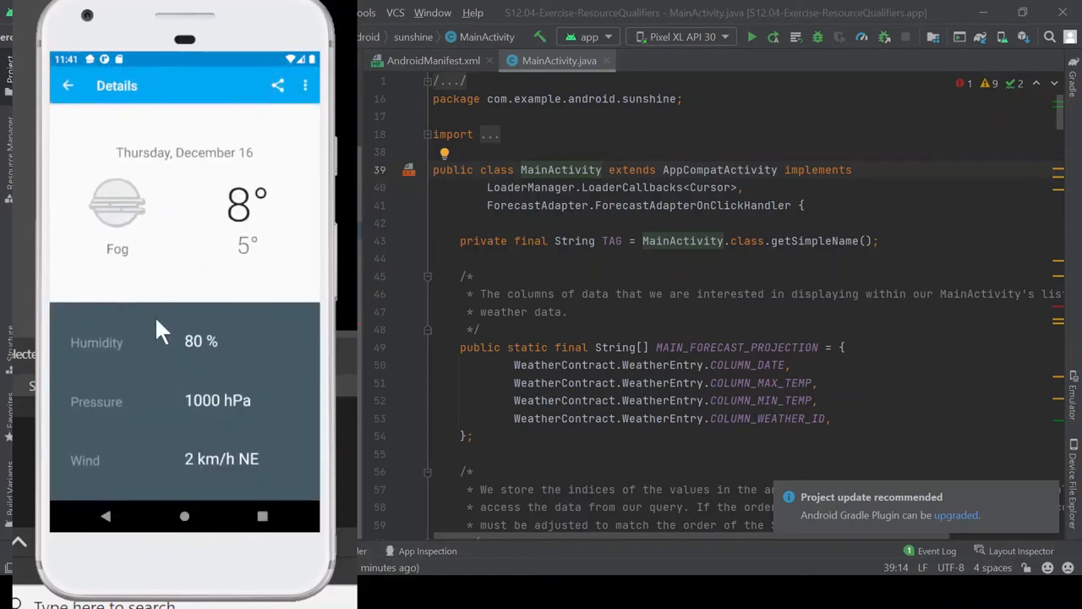
Try sharing the Thursday forecast, then reopen Sunshine's Settings from the main forecast
left_click(277, 85)
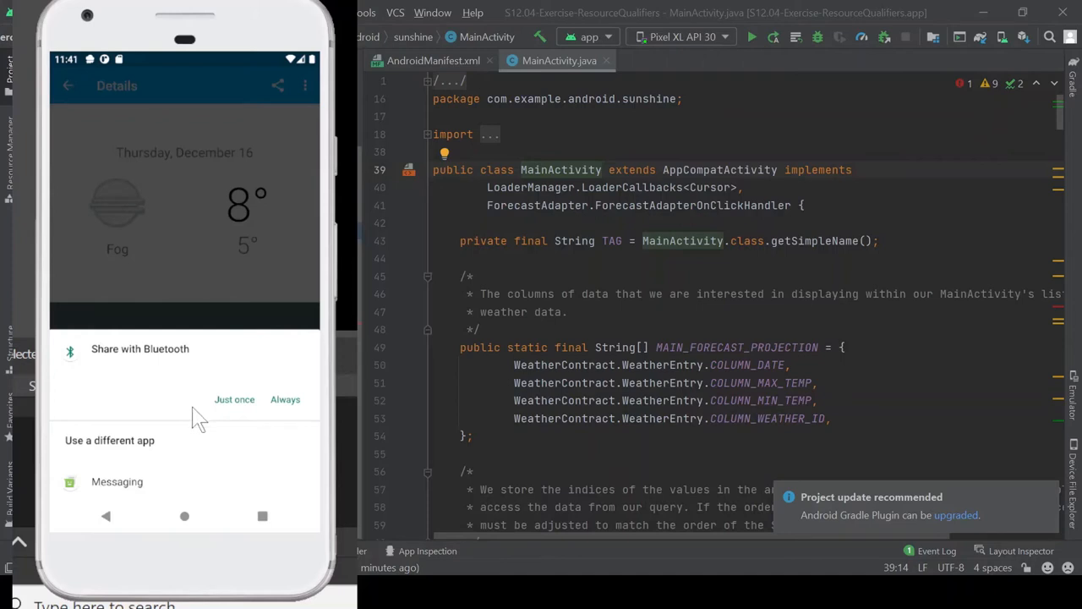
mouse_move(161, 429)
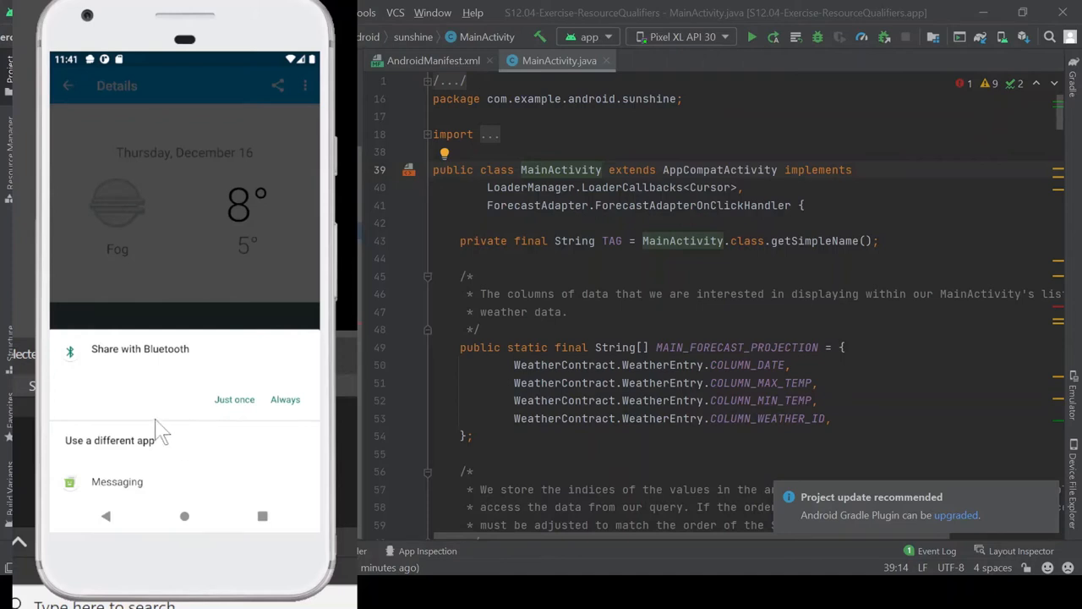
mouse_move(121, 524)
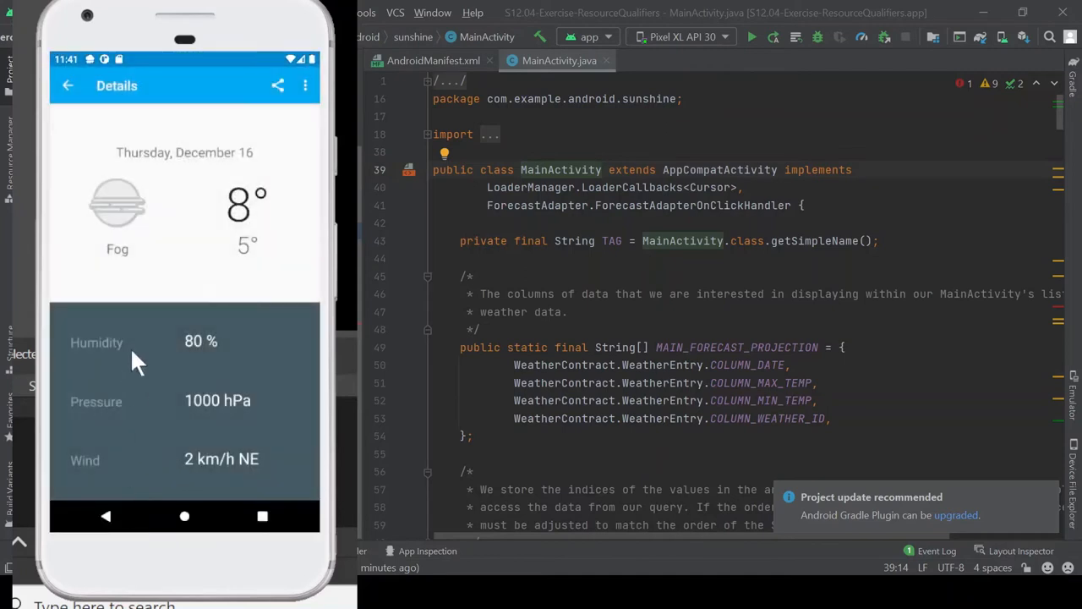
mouse_move(315, 105)
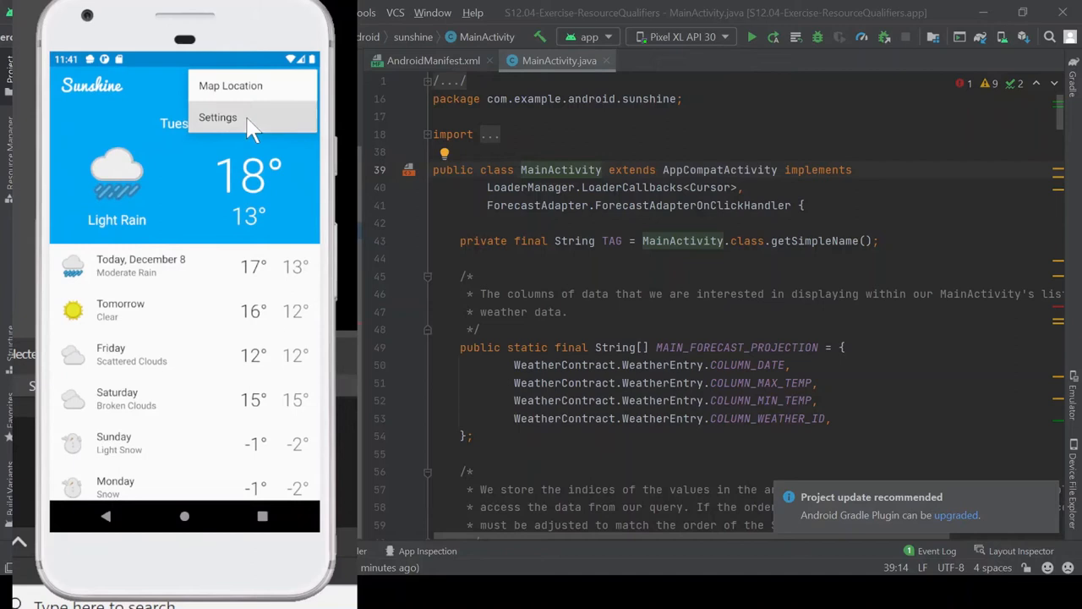
left_click(218, 118)
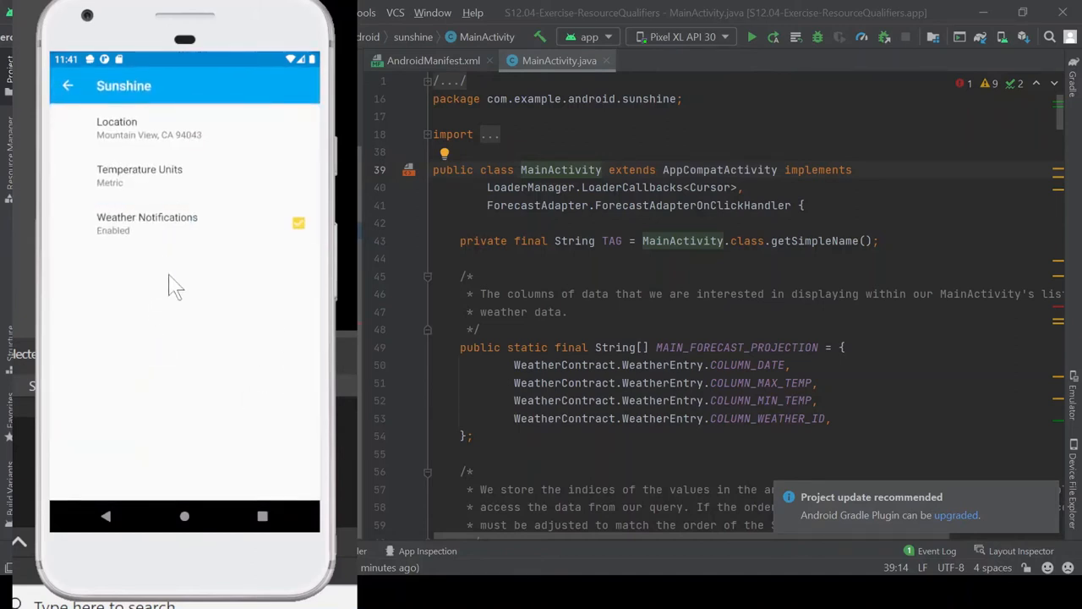
mouse_move(186, 68)
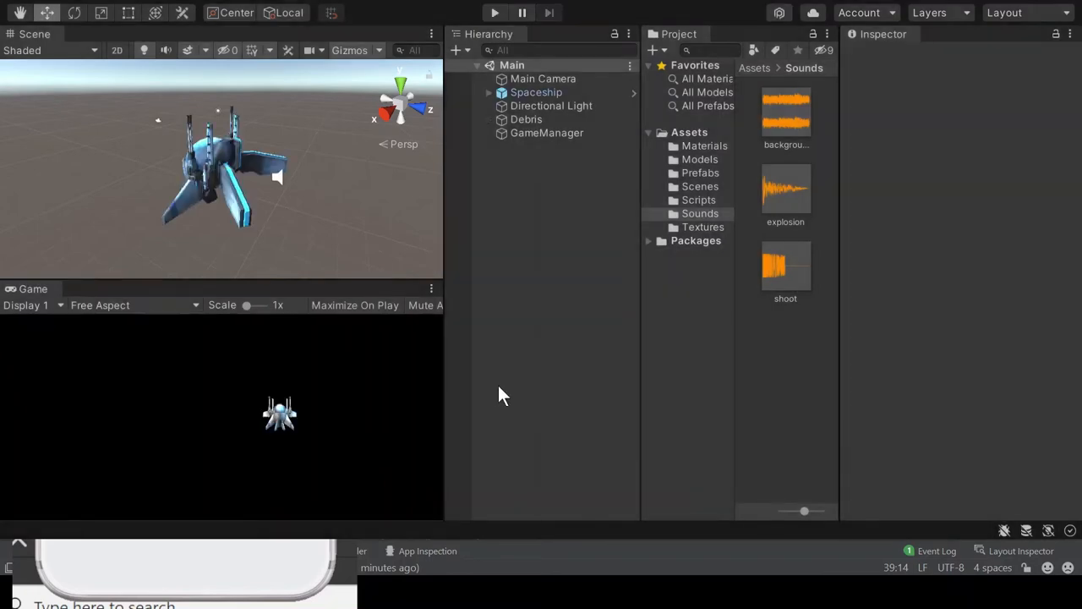
mouse_move(563, 420)
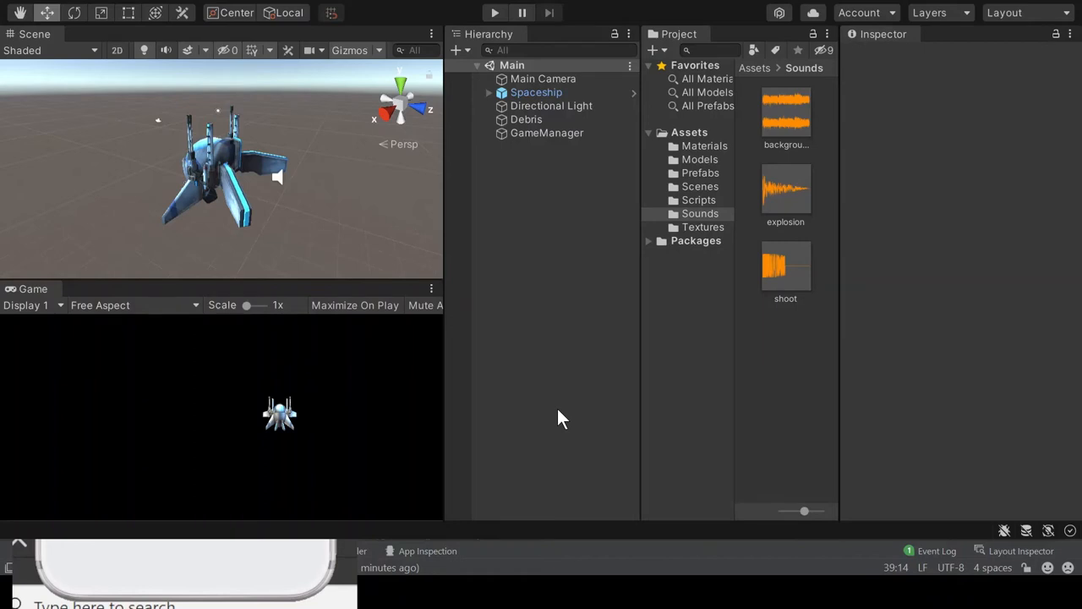
mouse_move(590, 420)
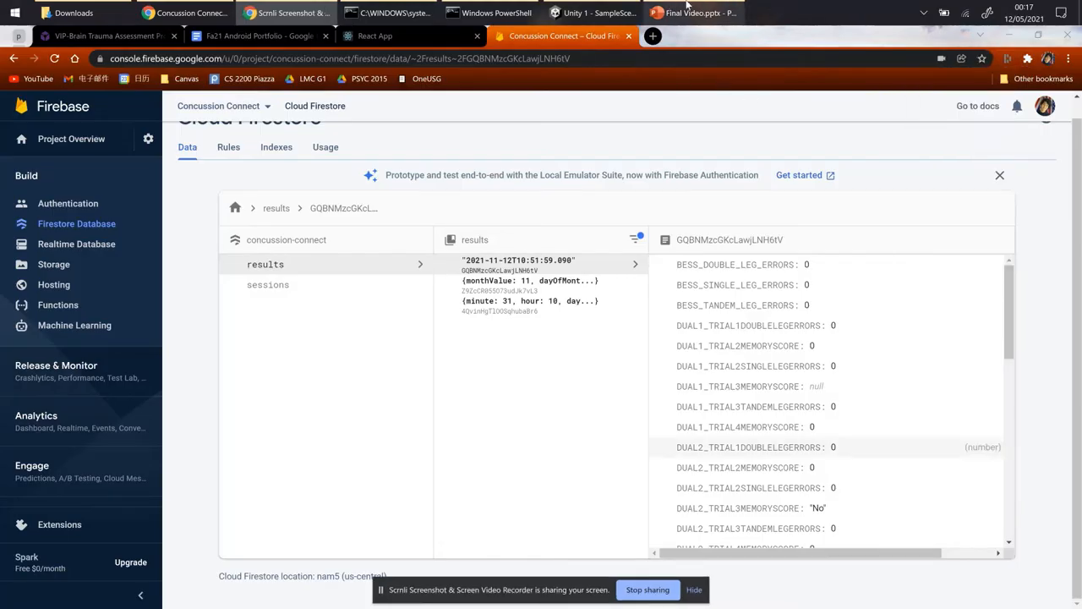
Switch from the Firebase Console to the Final Video.pptx presentation
left_click(693, 13)
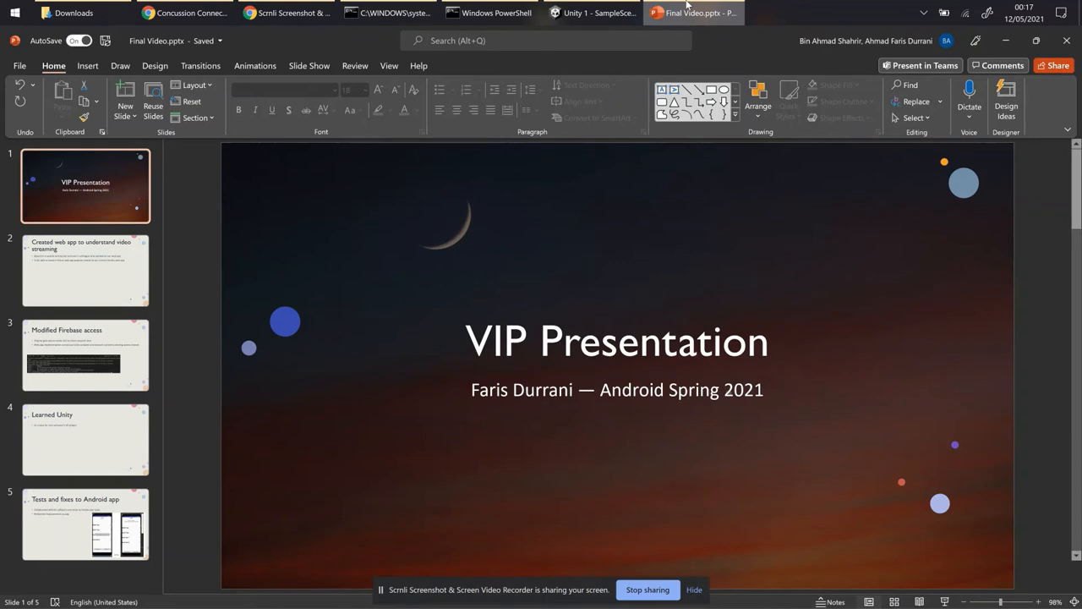
left_click(85, 269)
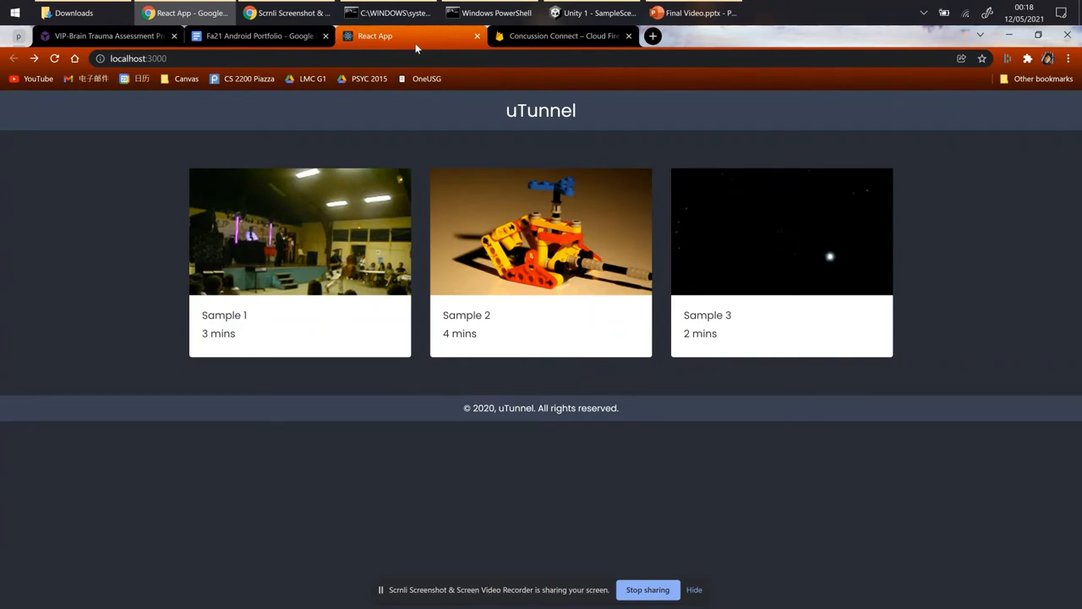
mouse_move(424, 138)
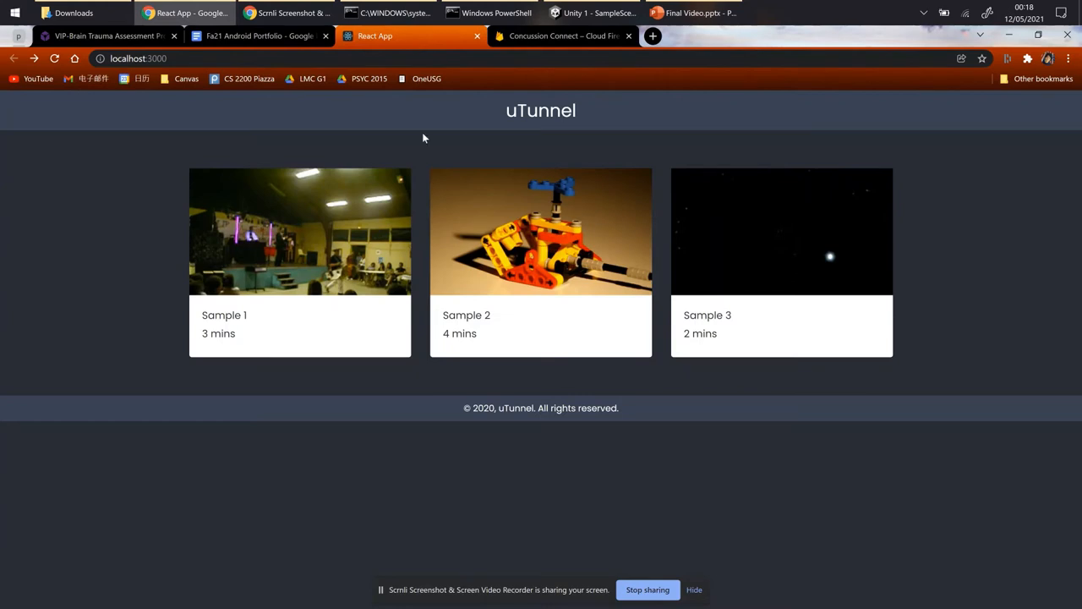
Play the Sample 1 video, return to the sample list, then switch to the presentation
left_click(299, 230)
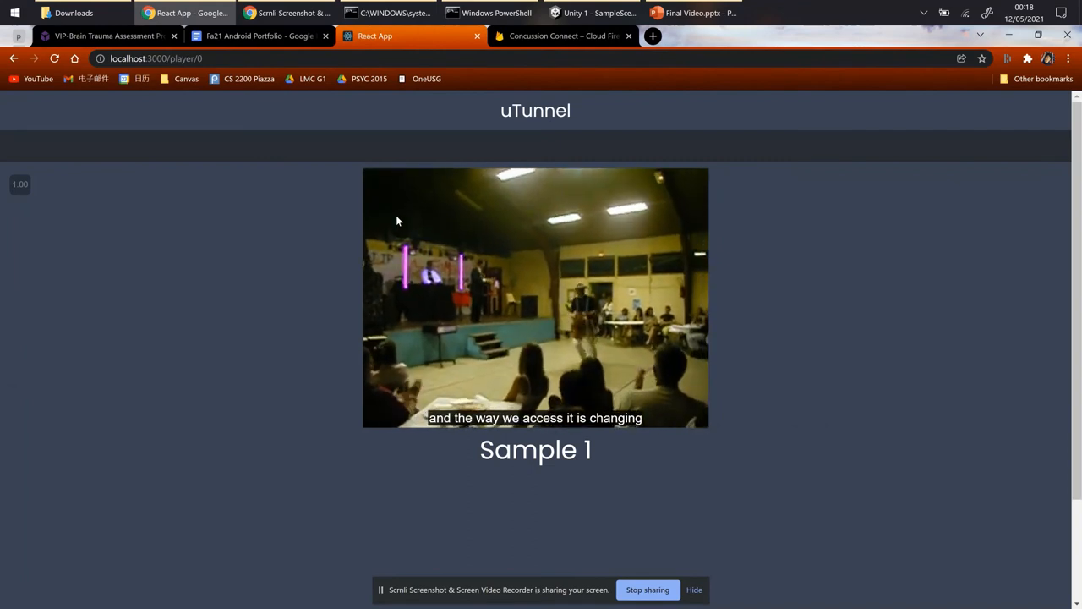
left_click(535, 296)
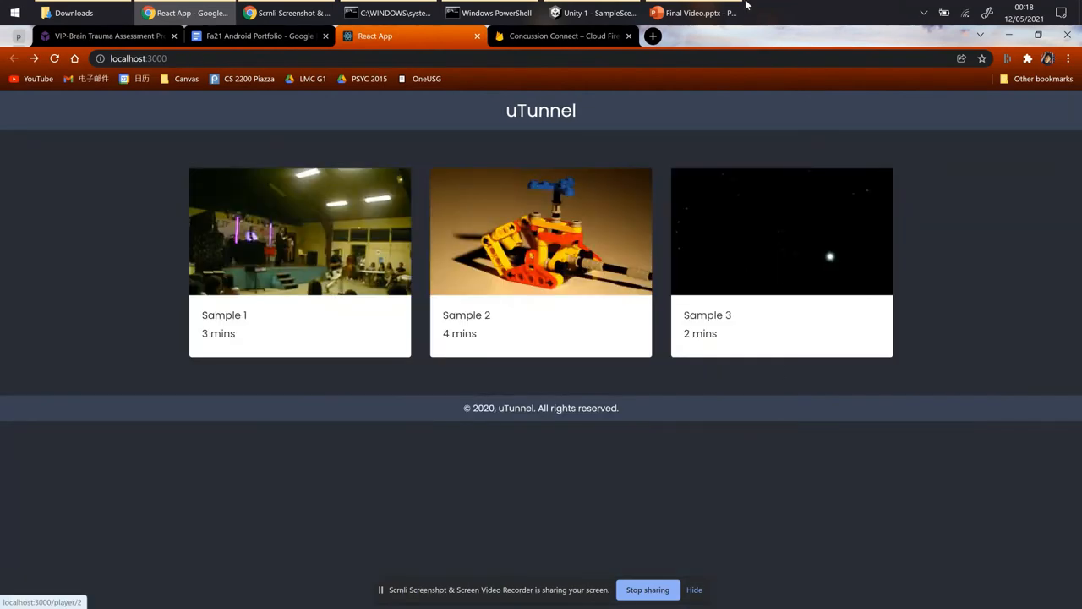
left_click(693, 13)
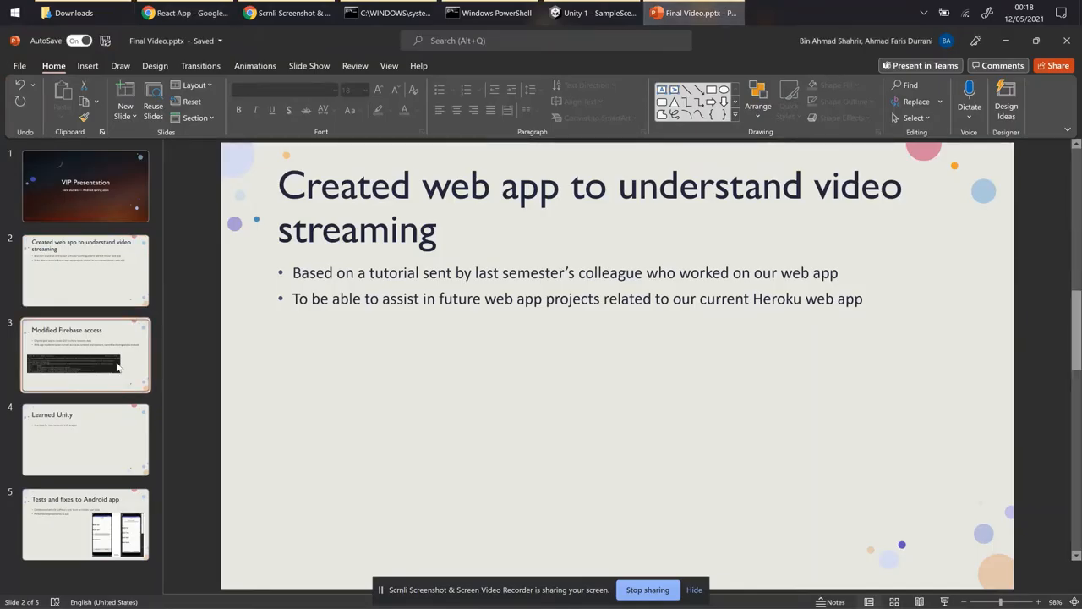
Select the slide 3 thumbnail, 'Modified Firebase access'
left_click(85, 353)
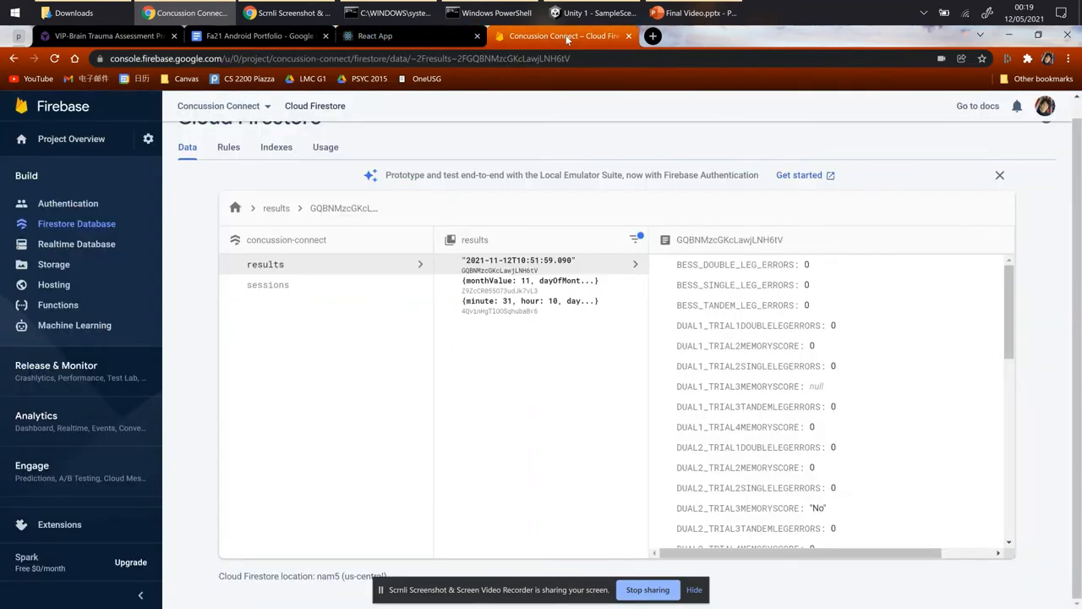
mouse_move(604, 75)
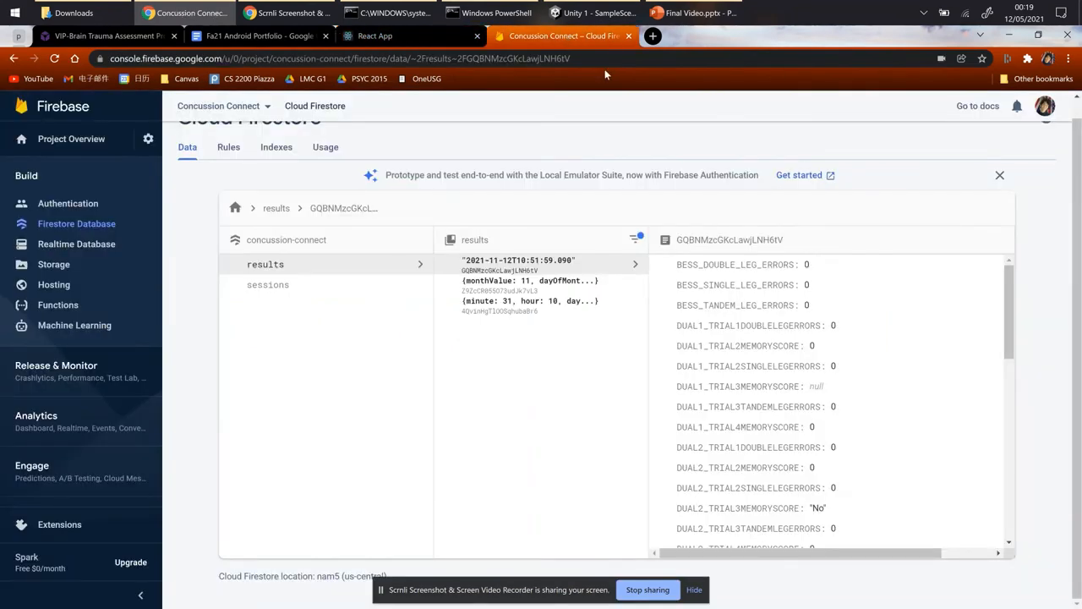
mouse_move(726, 147)
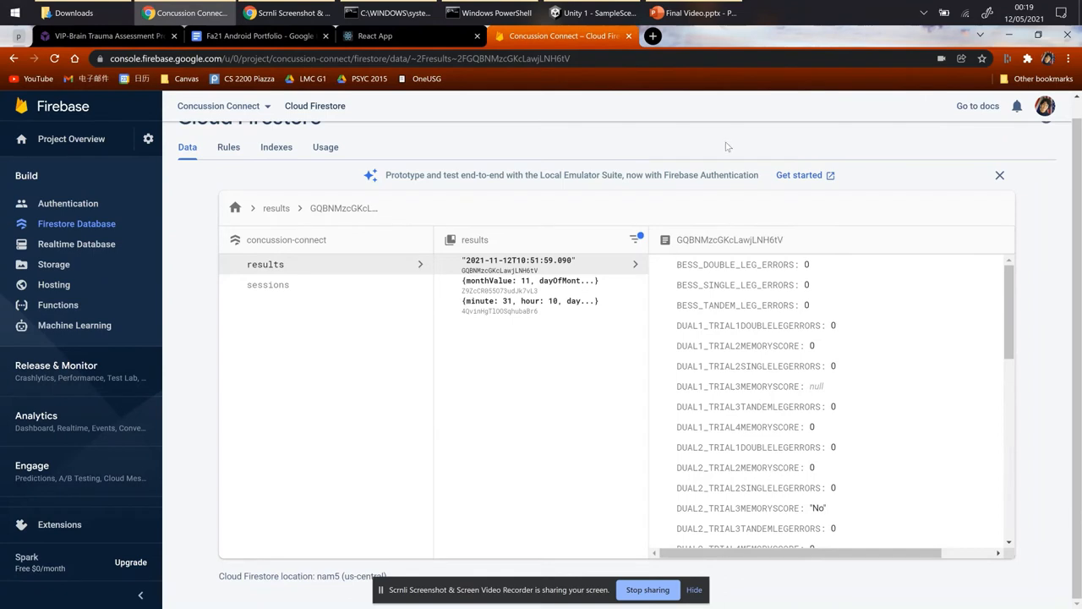
Finish viewing the Firestore results and switch back to the Final Video.pptx presentation
left_click(1045, 106)
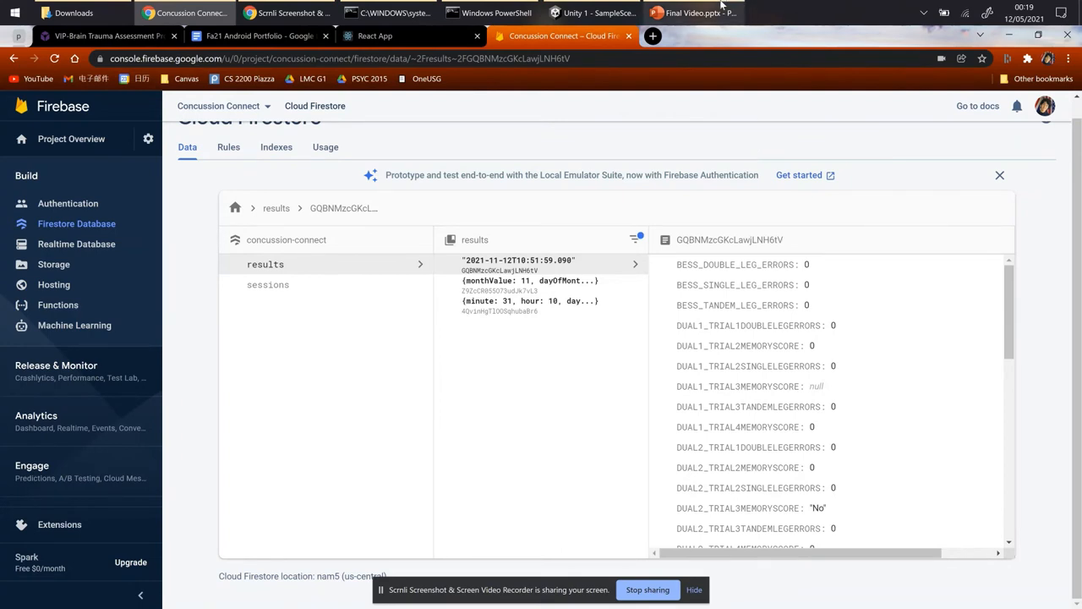
left_click(693, 12)
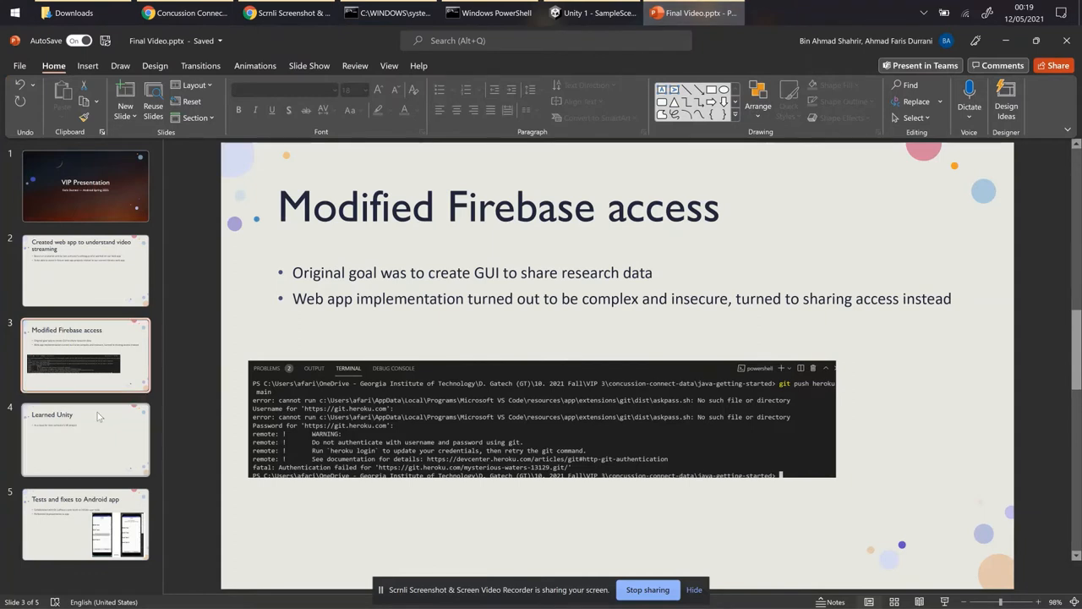
Show slide 4, 'Learned Unity', then switch to the Unity 1 - SampleScene editor
left_click(85, 438)
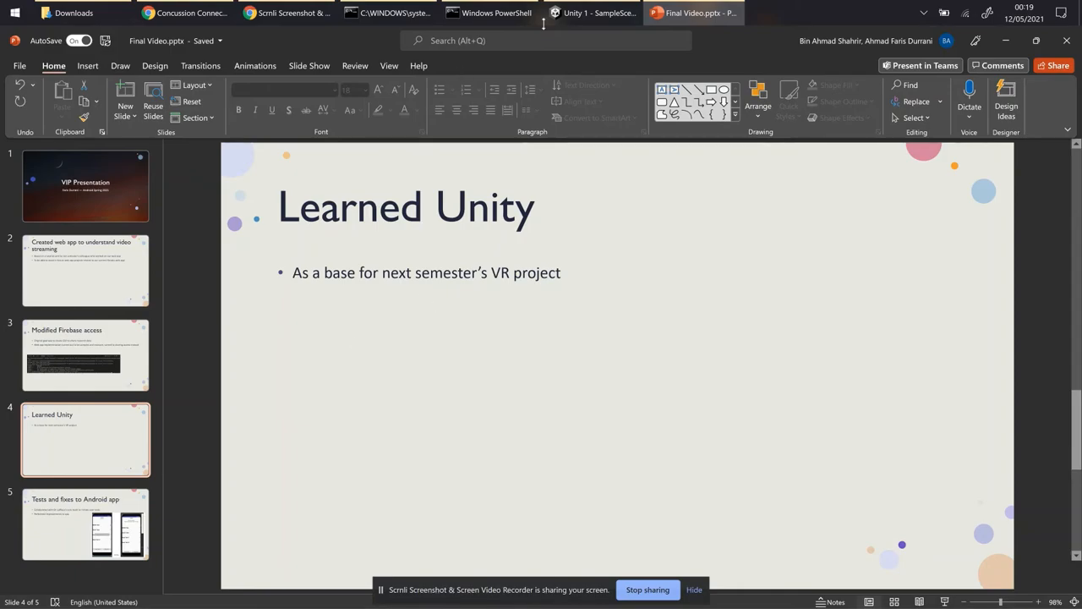
left_click(592, 13)
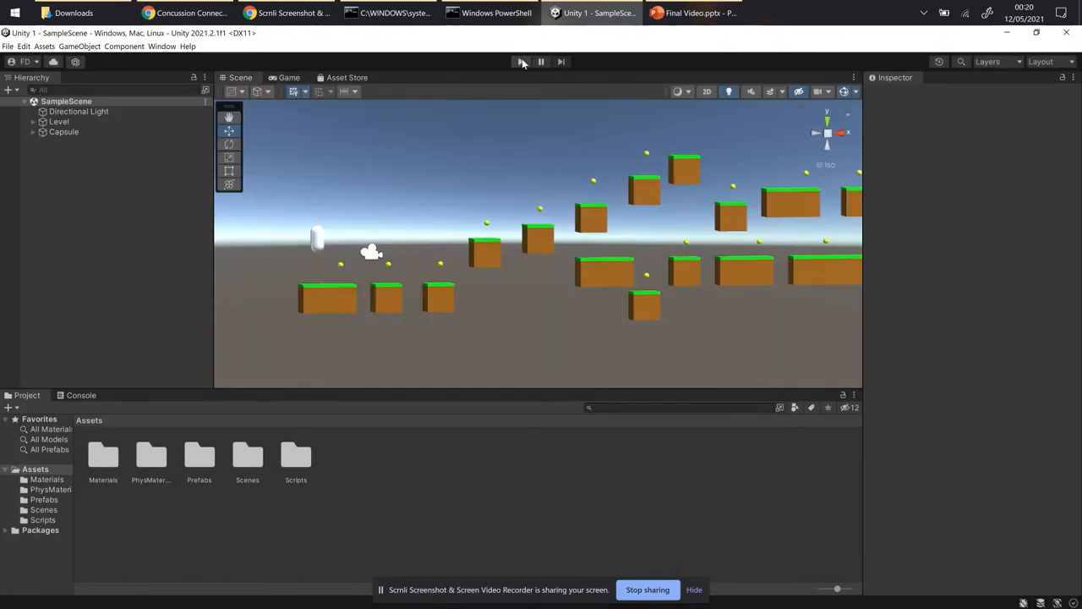
Play the platformer SampleScene with the capsule, then return to PowerPoint slide 4 'Learned Unity'
left_click(521, 60)
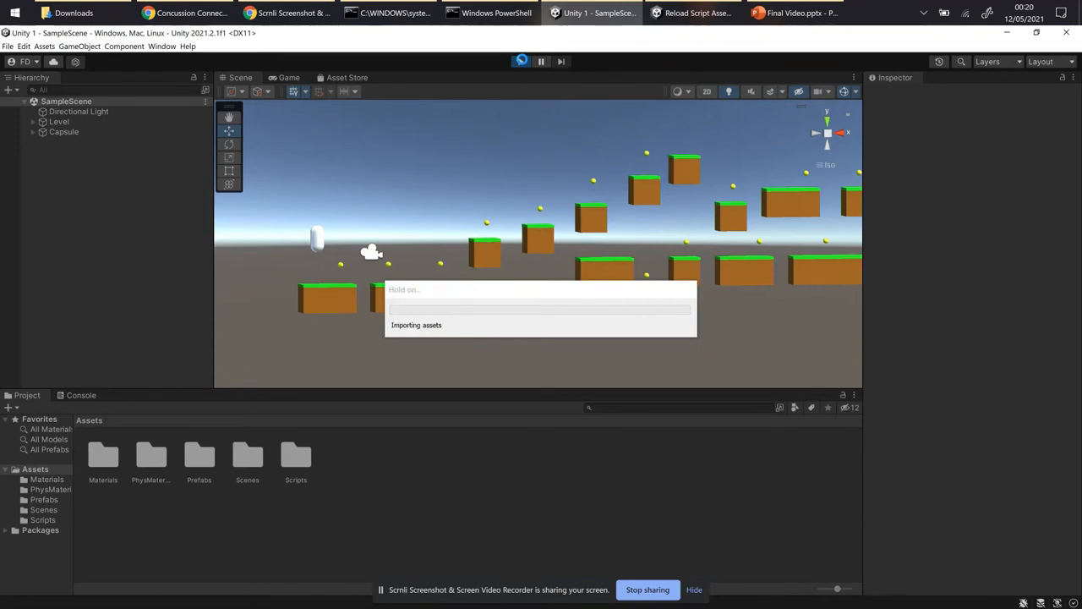
left_click(521, 61)
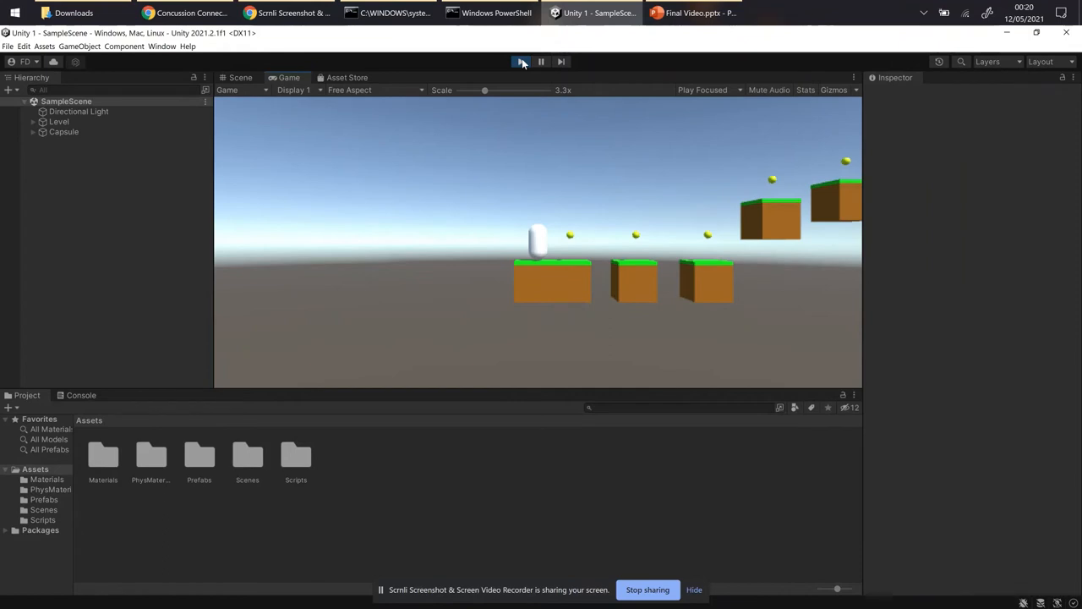
left_click(520, 61)
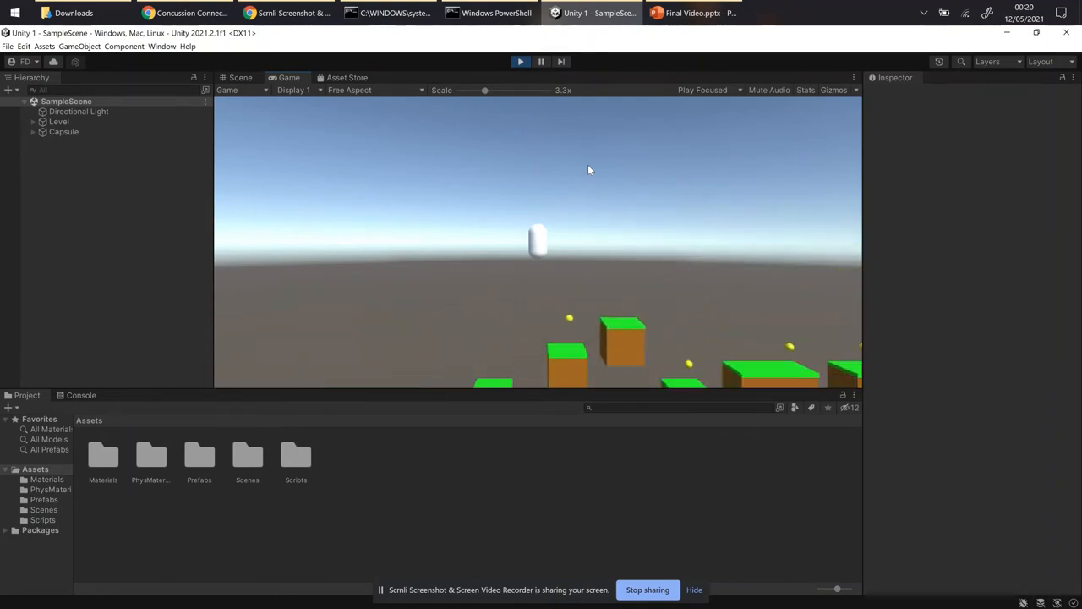
left_click(693, 13)
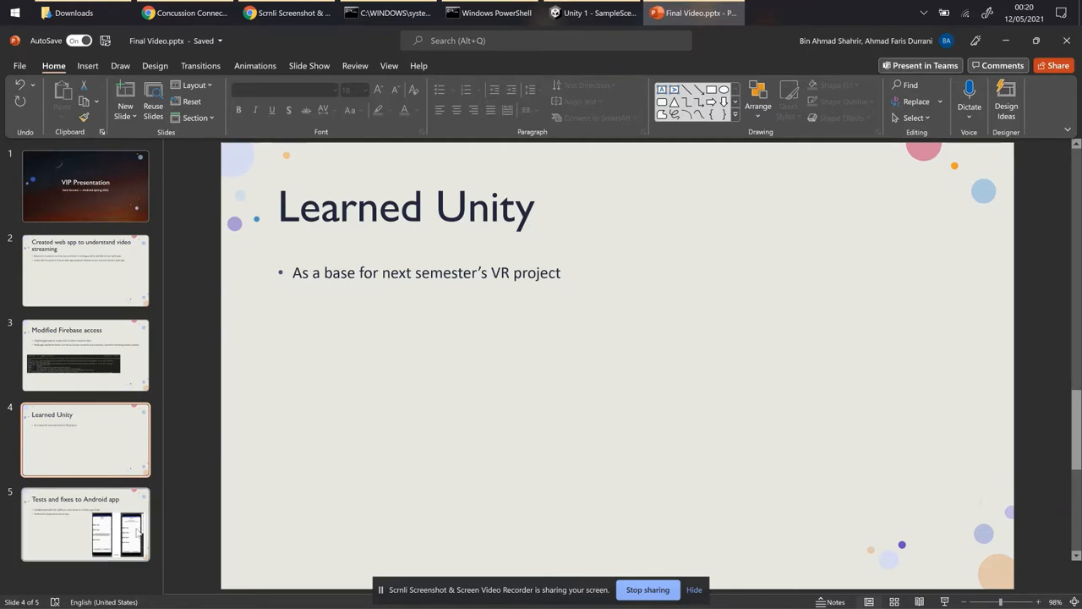
left_click(84, 525)
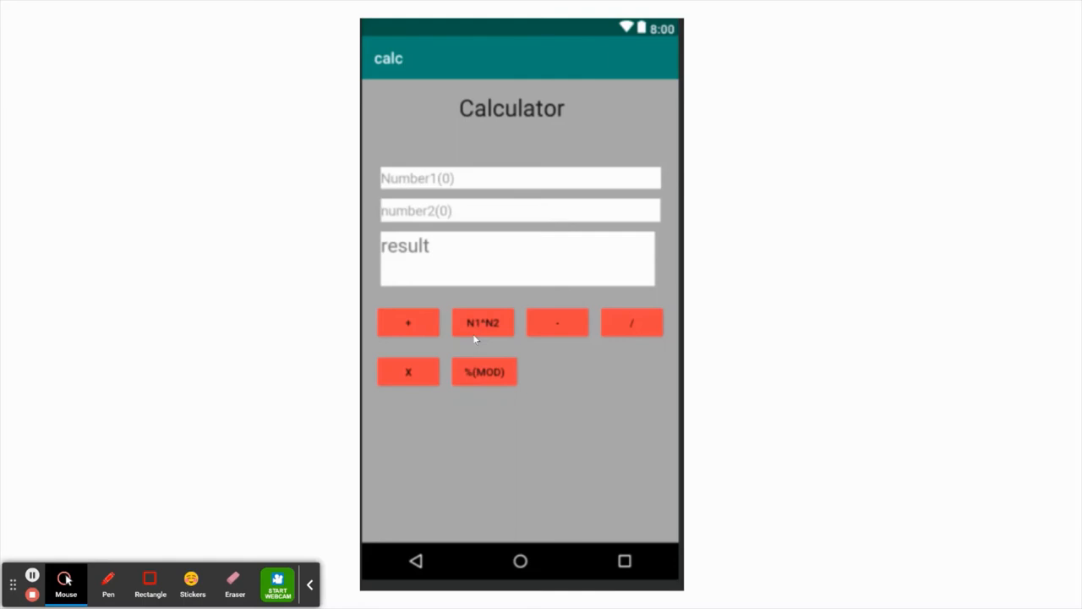
mouse_move(472, 332)
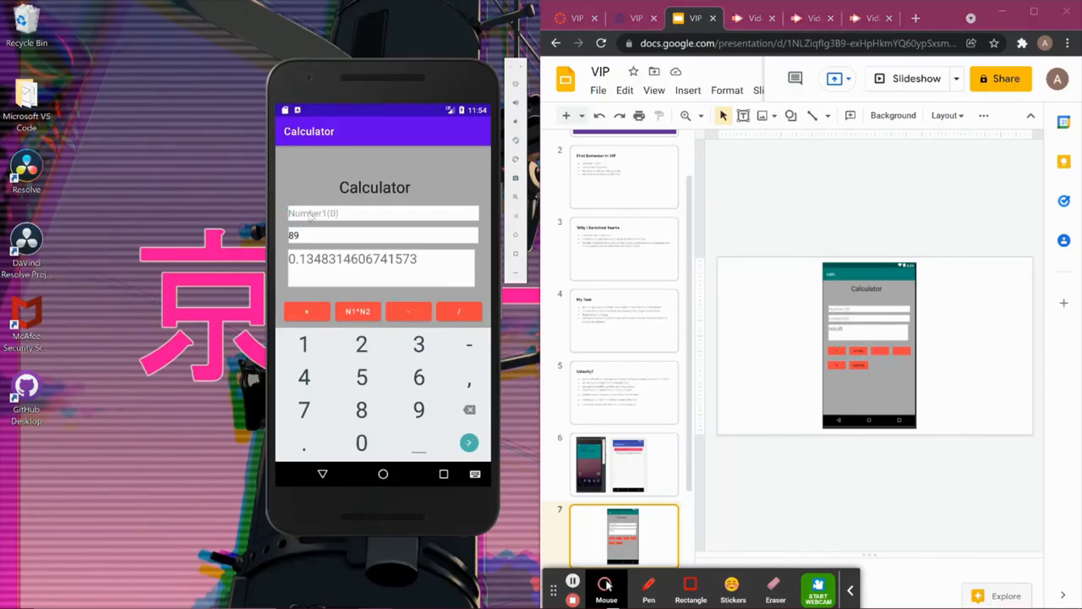
Enter 32 and 78 in the calculator fields and add them to get 110
type("32")
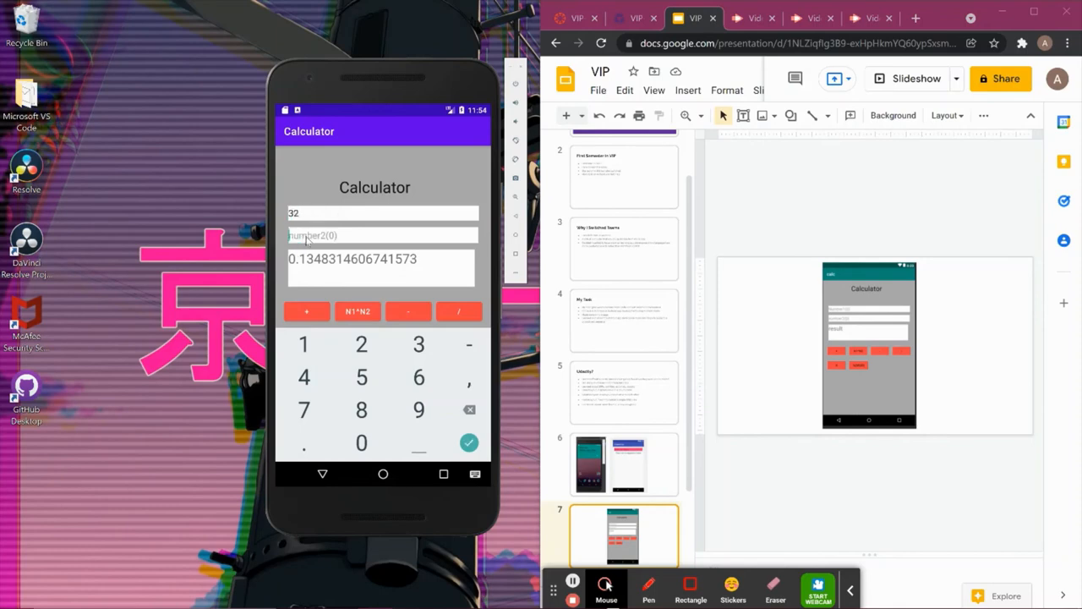
type("78")
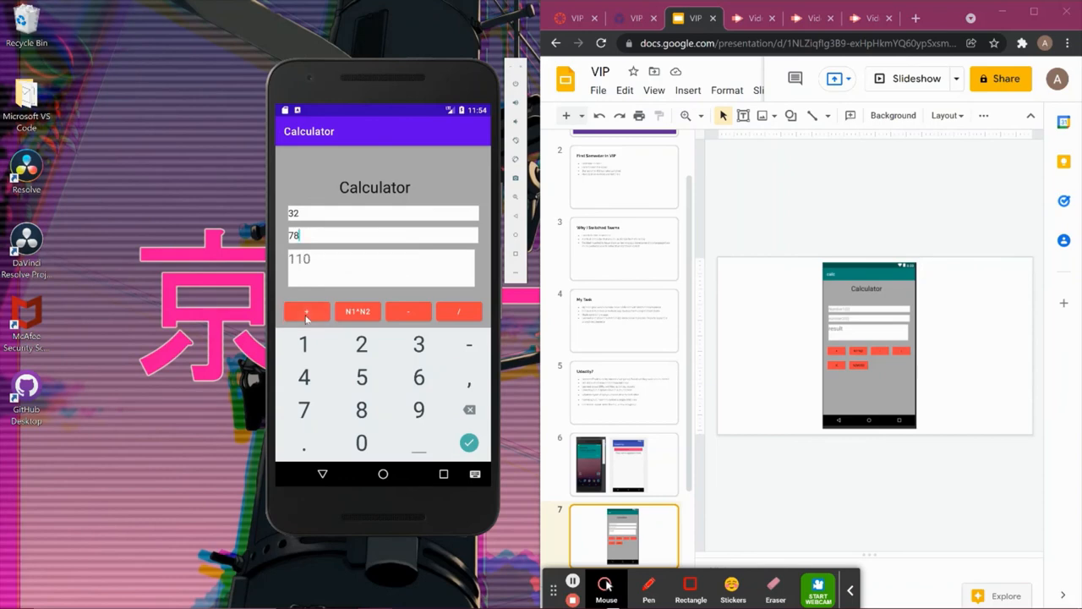
left_click(459, 312)
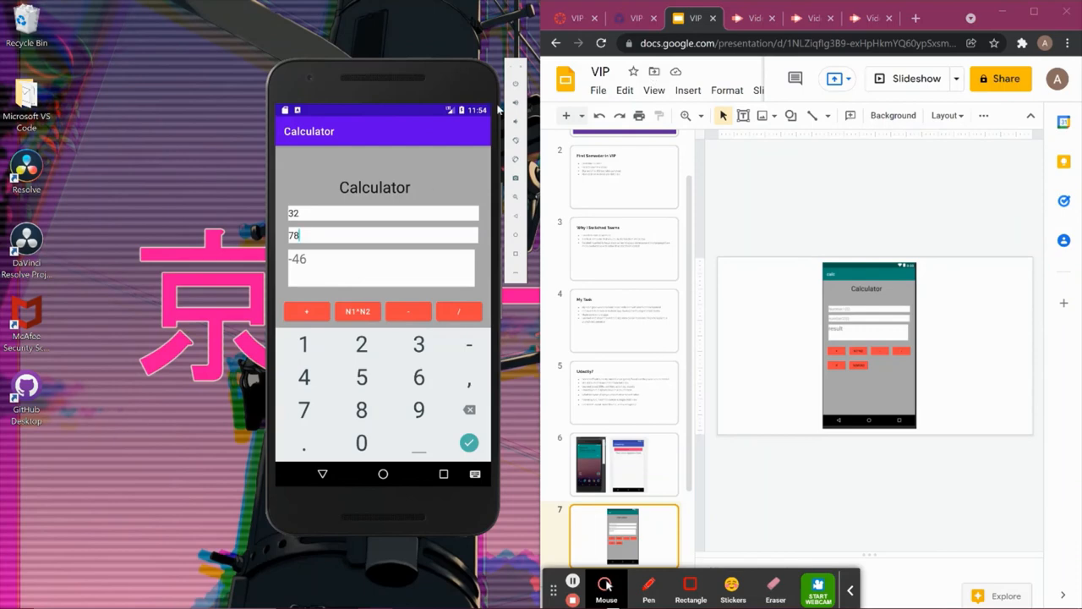
mouse_move(501, 421)
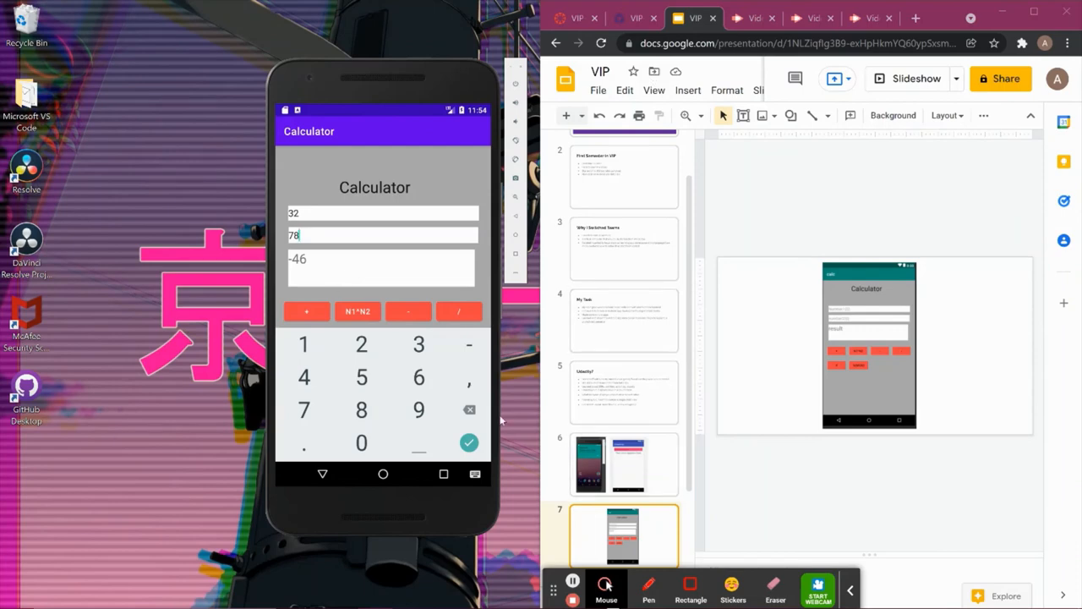
mouse_move(407, 254)
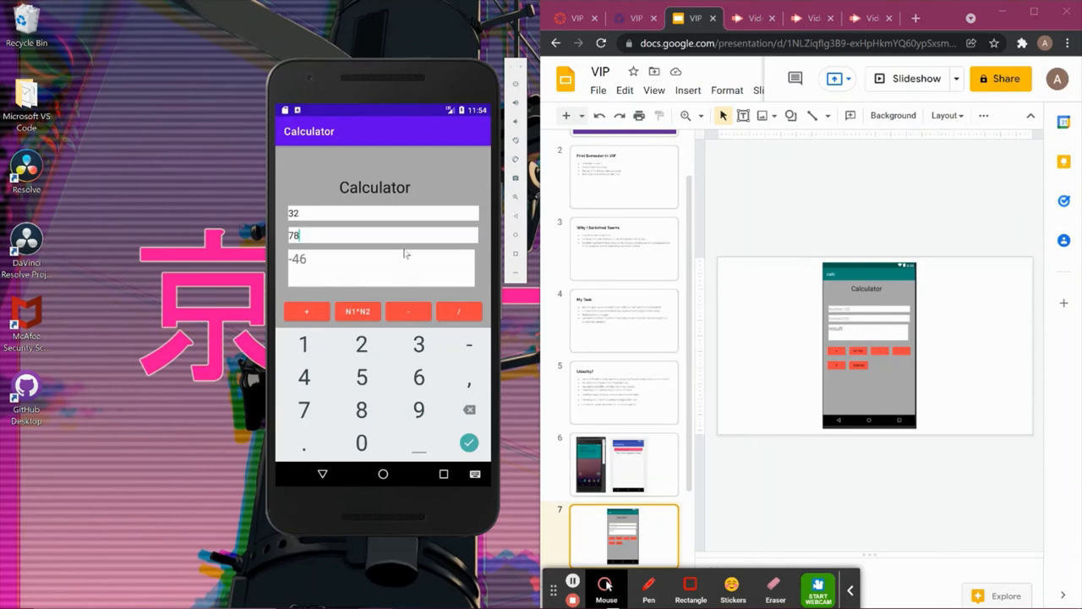
mouse_move(414, 290)
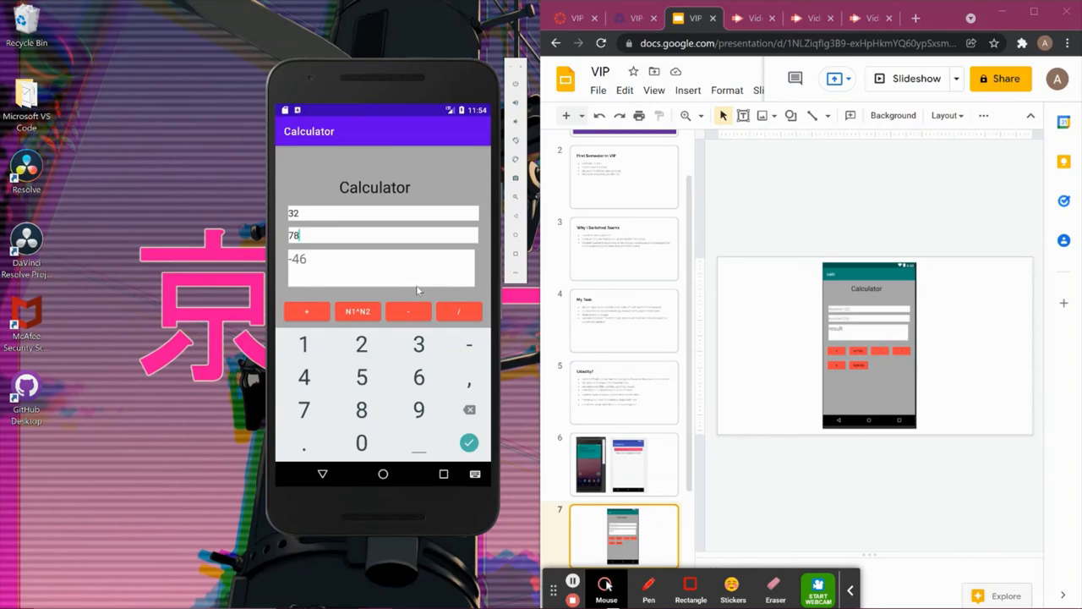
mouse_move(399, 275)
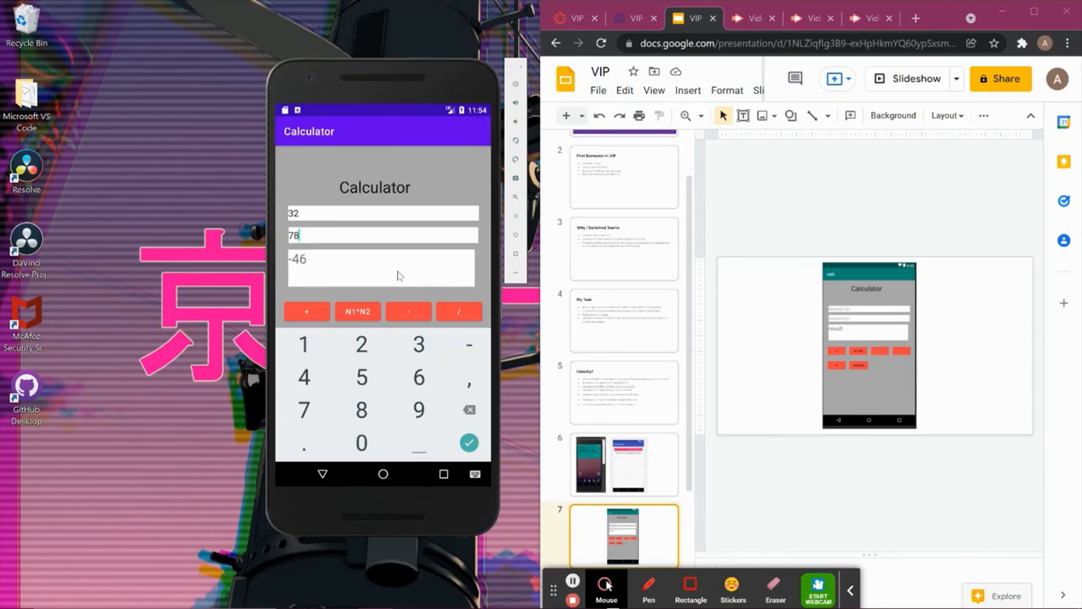
mouse_move(606, 587)
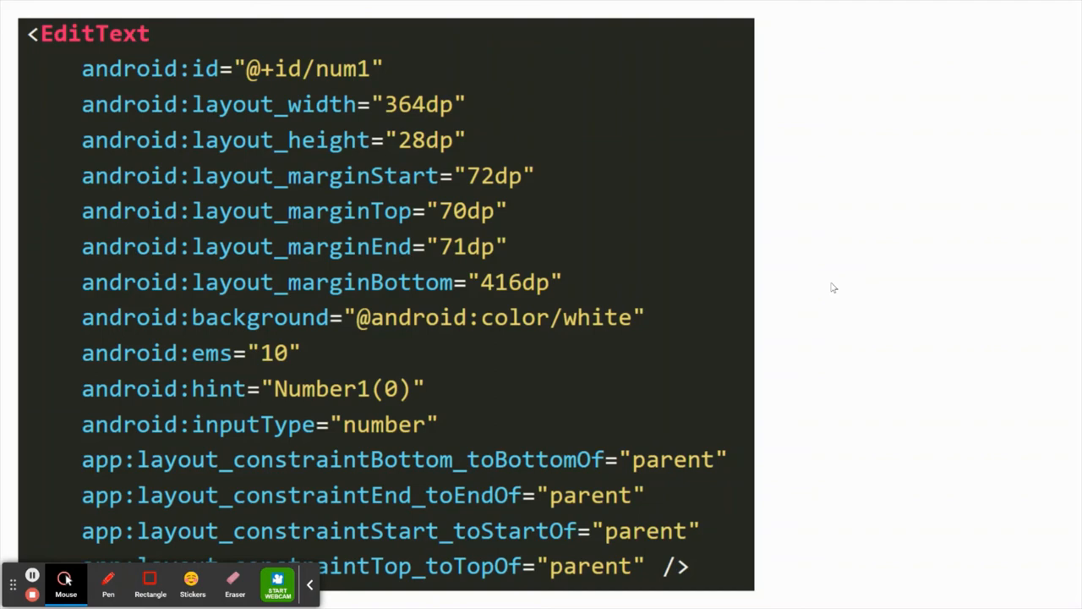
mouse_move(372, 94)
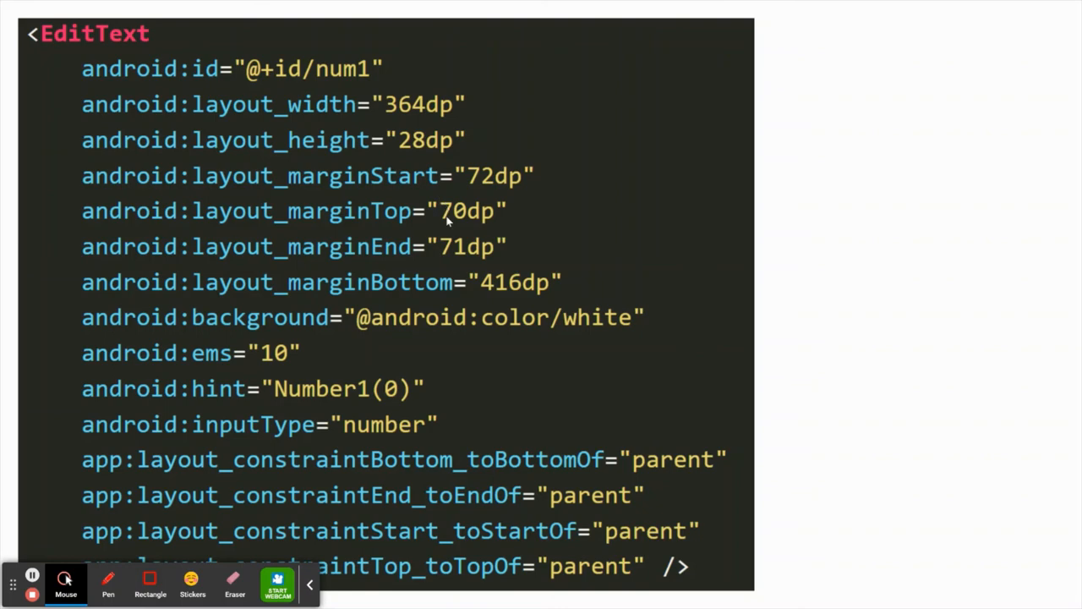
mouse_move(283, 391)
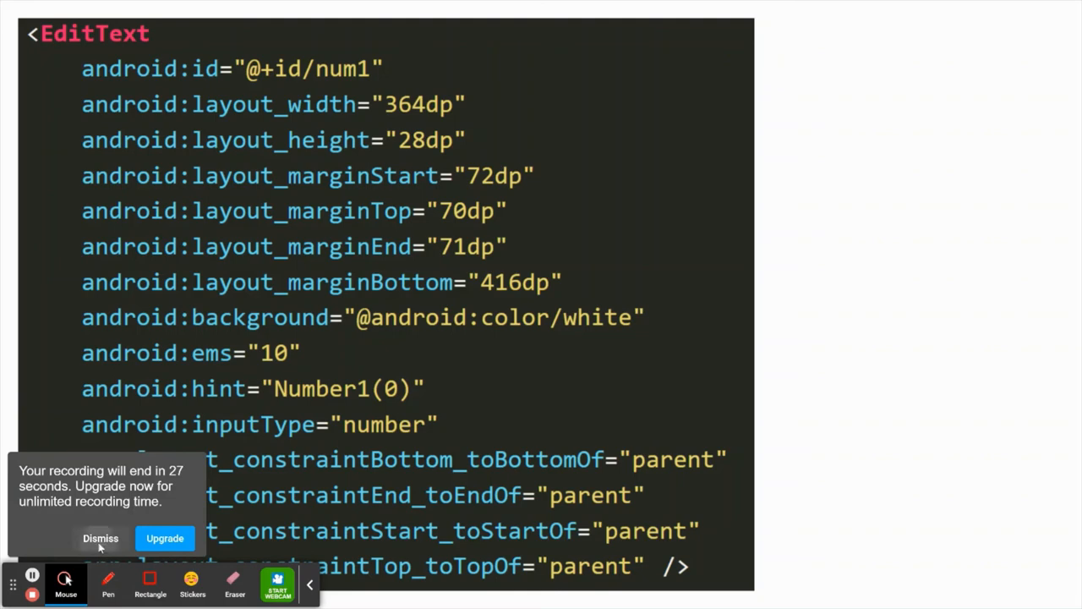
Advance the slideshow to the EditText XML code slide for the num1 field
left_click(100, 538)
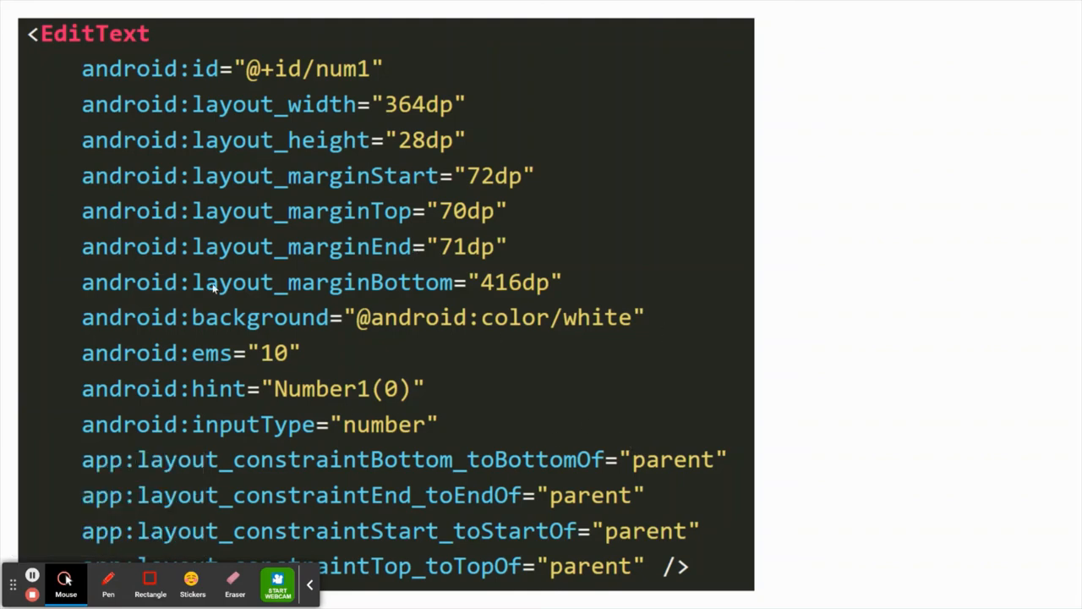
mouse_move(118, 520)
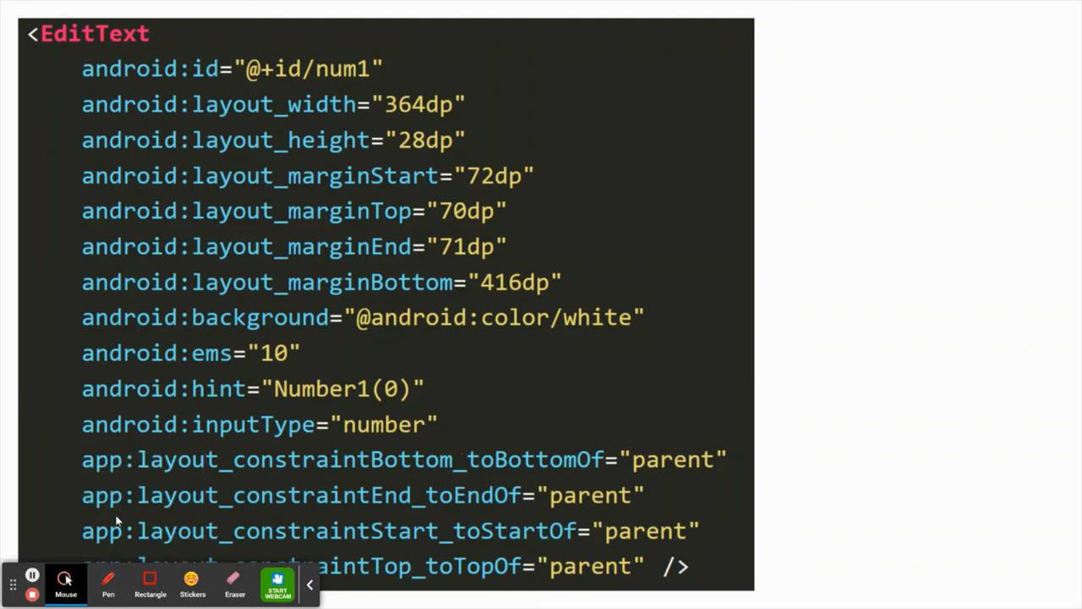